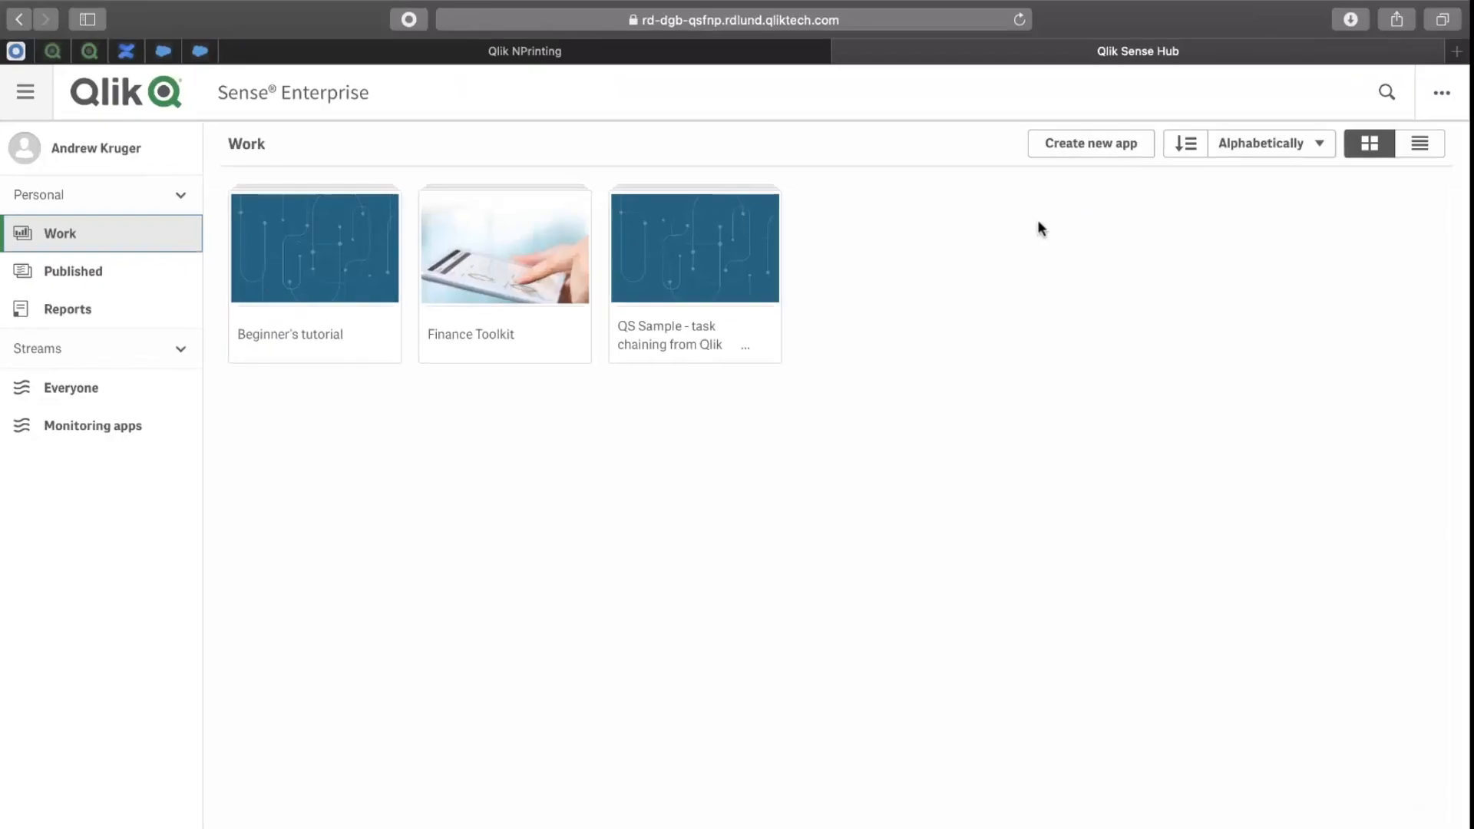
mouse_move(598, 261)
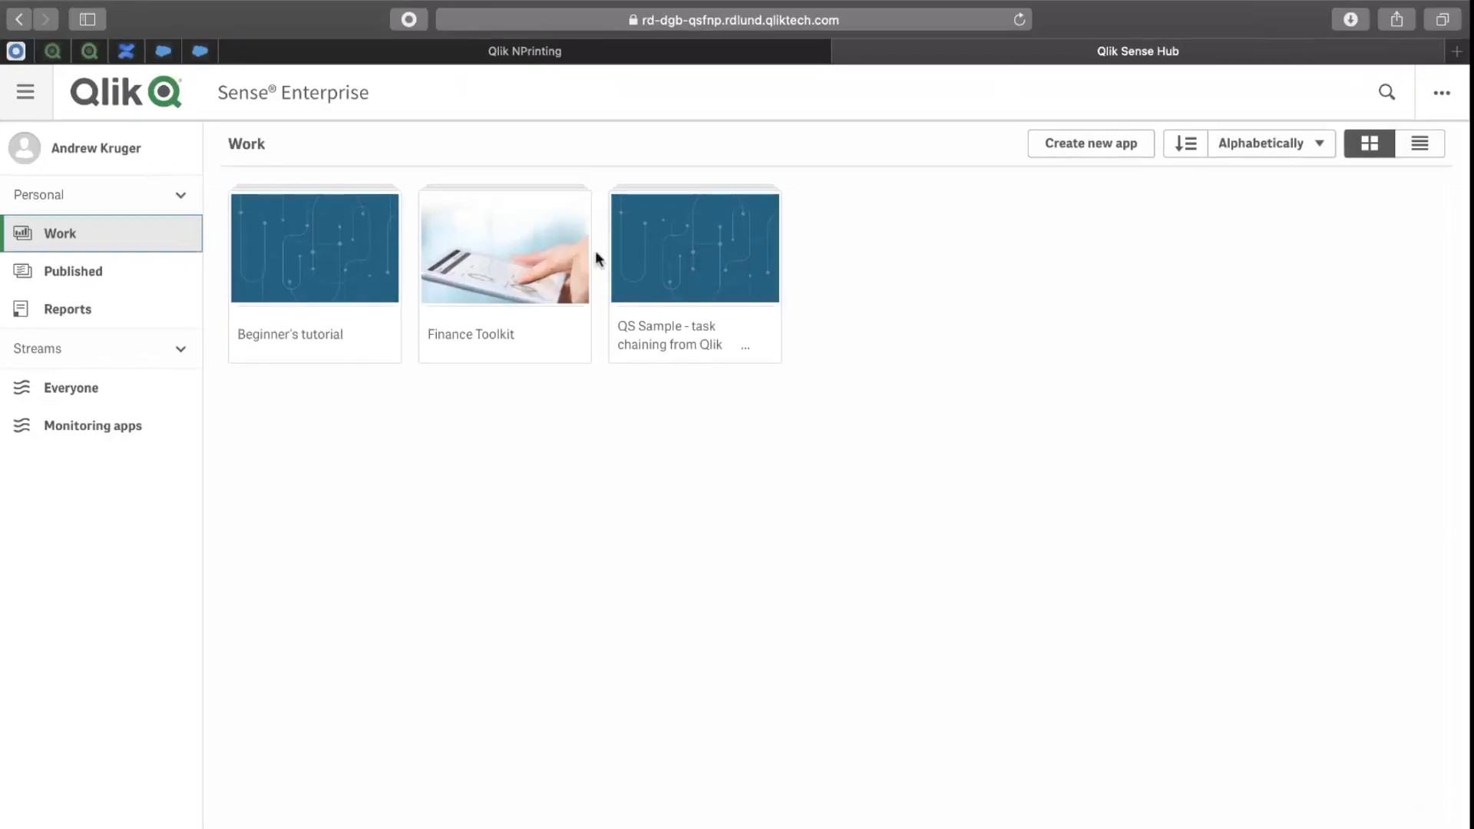
mouse_move(493, 258)
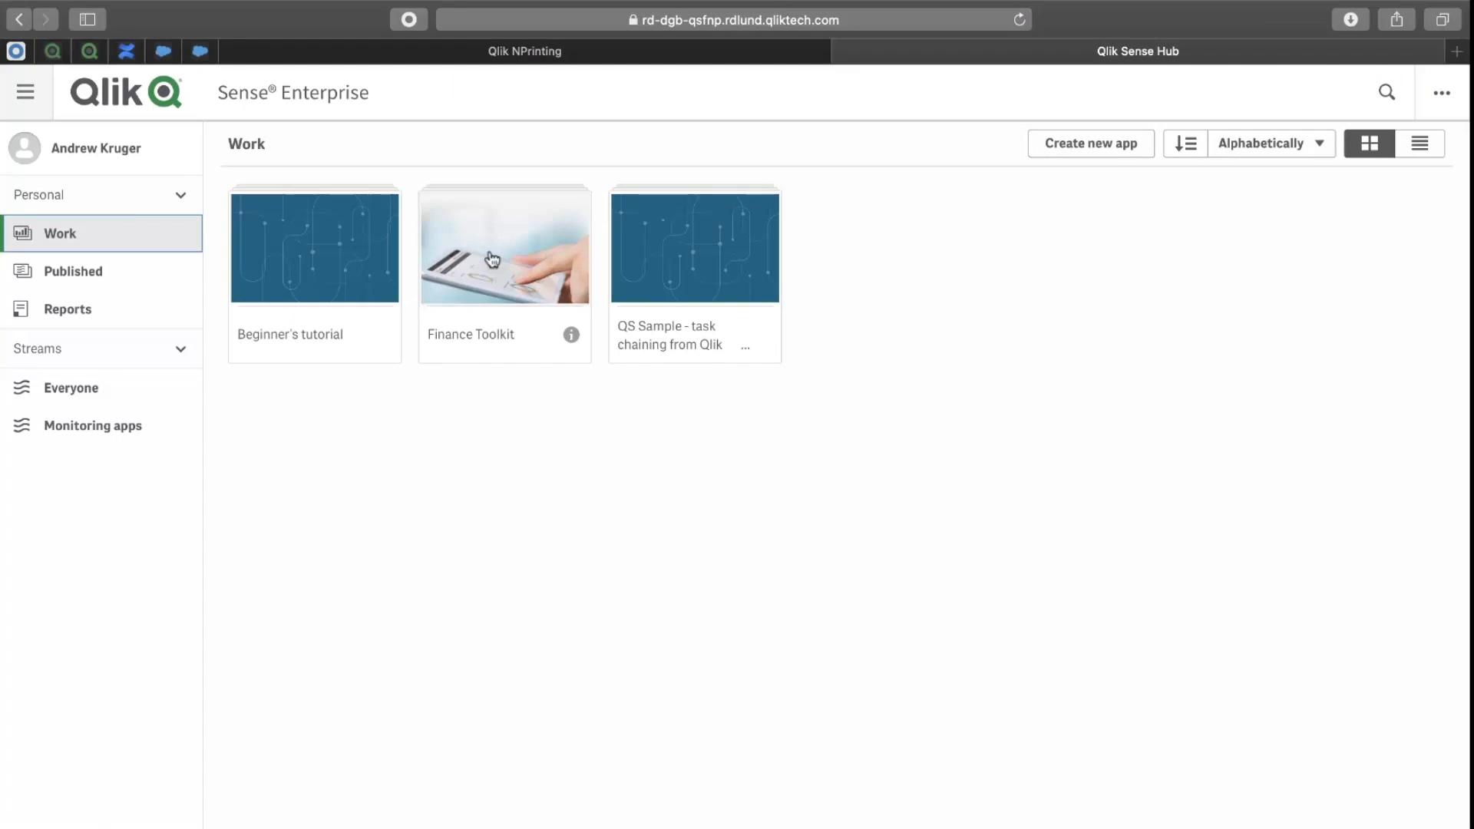
Open the Finance Toolkit app and show its appearance settings with the Kruger theme.
left_click(506, 246)
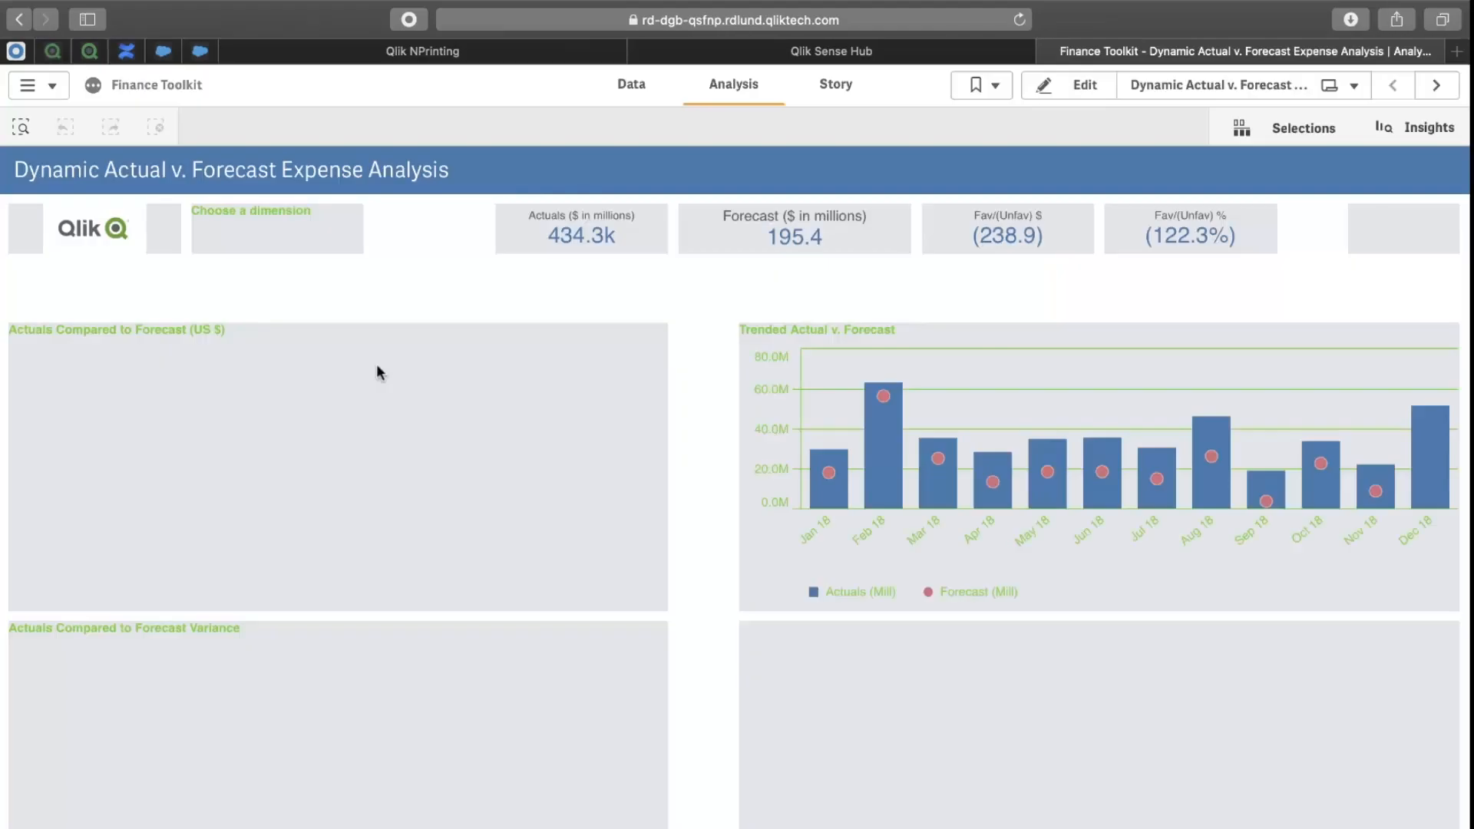
left_click(276, 241)
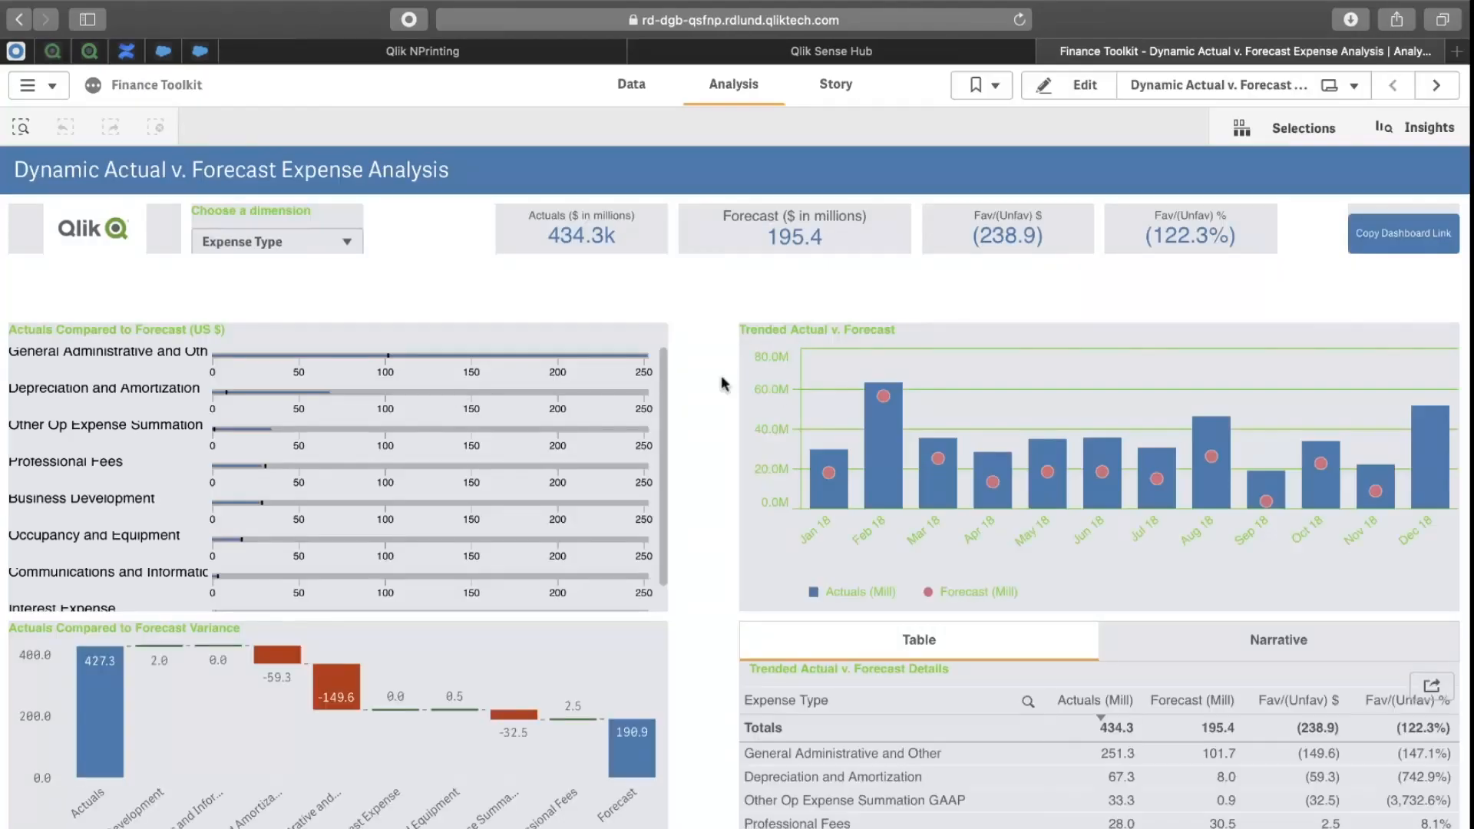
mouse_move(1075, 341)
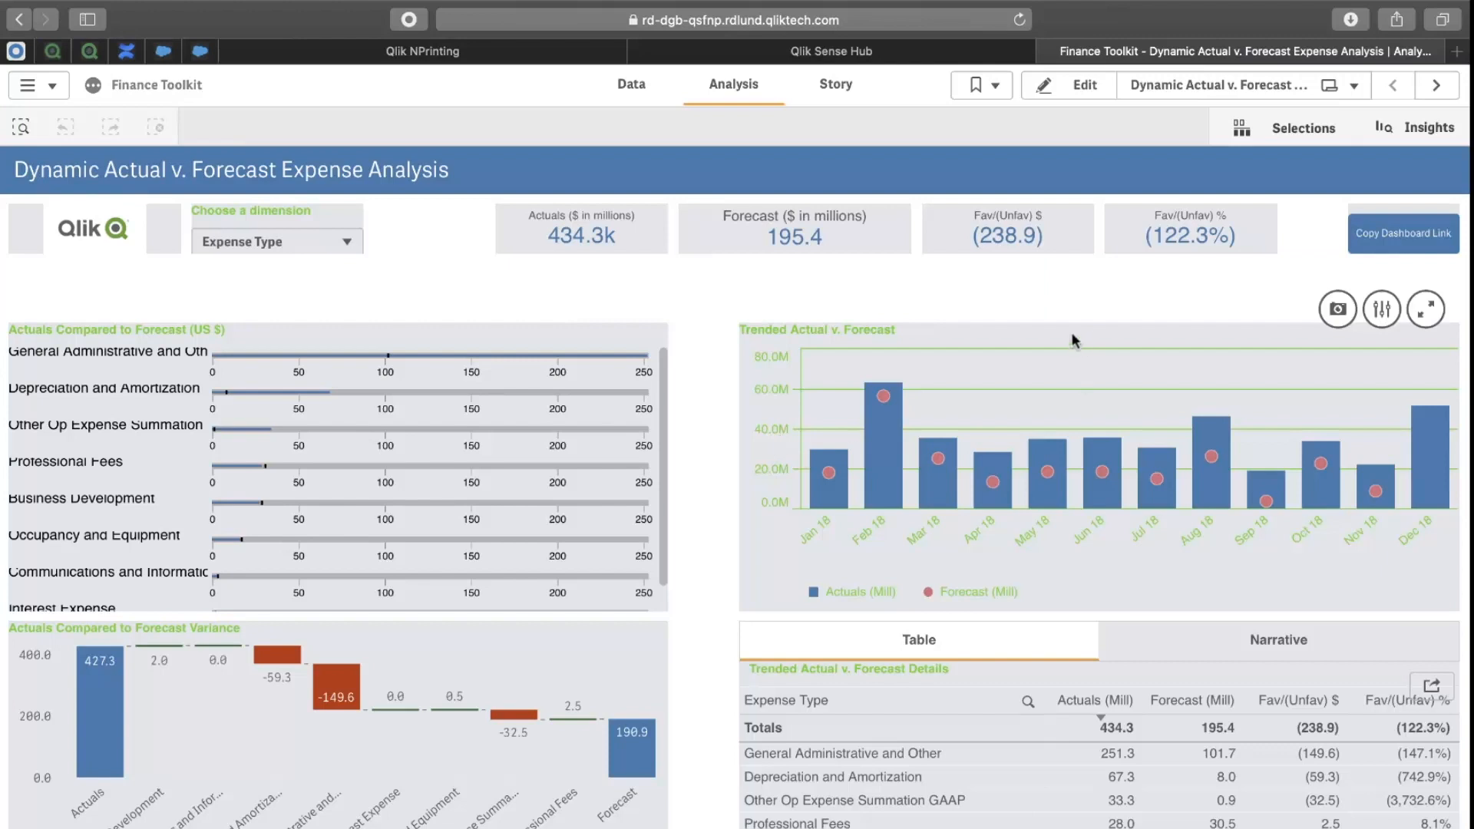
mouse_move(777, 435)
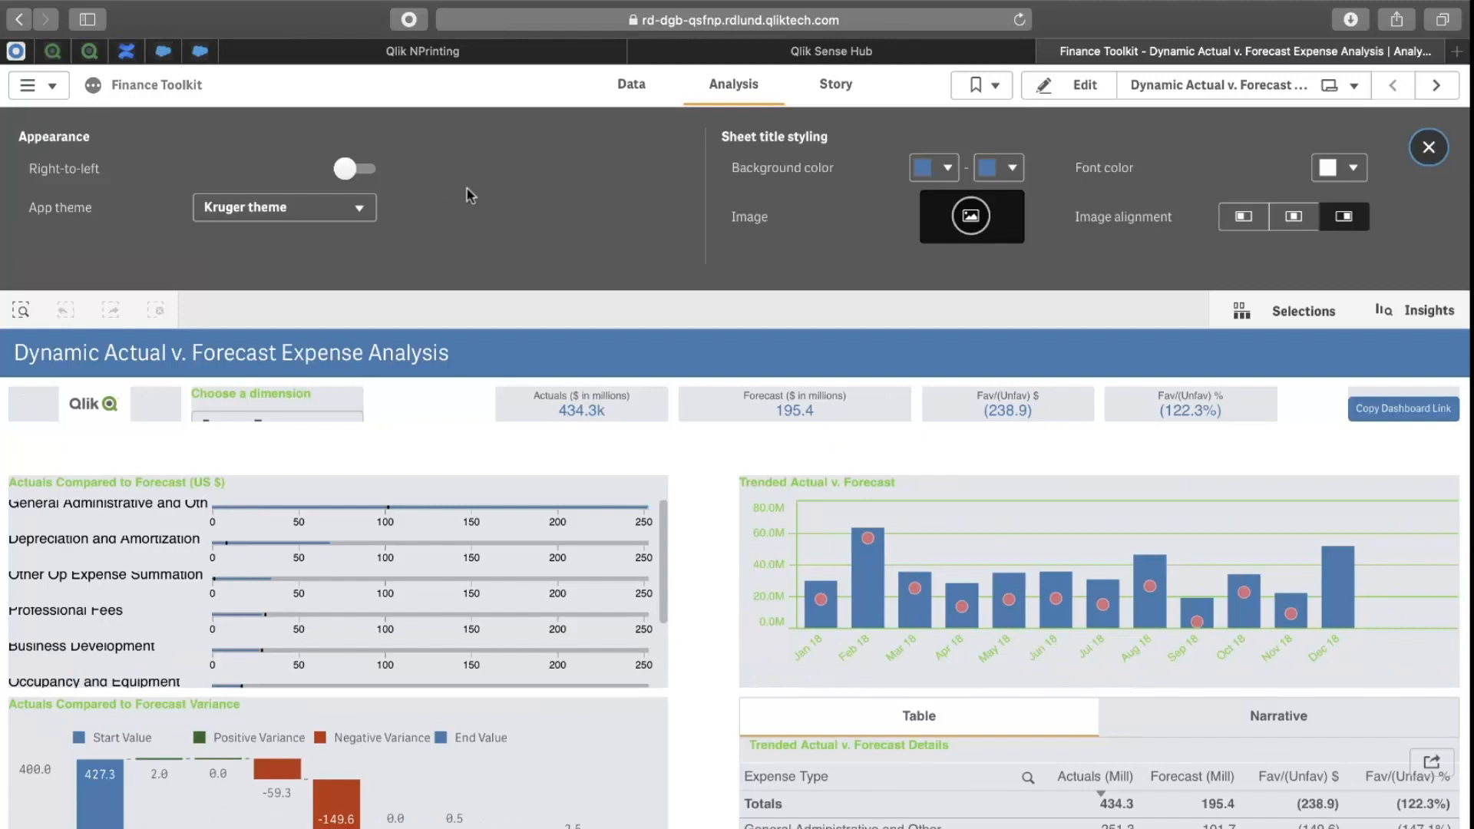
Switch the Finance Toolkit app theme to Sense Classic and return to the NPrinting Apps page.
left_click(284, 207)
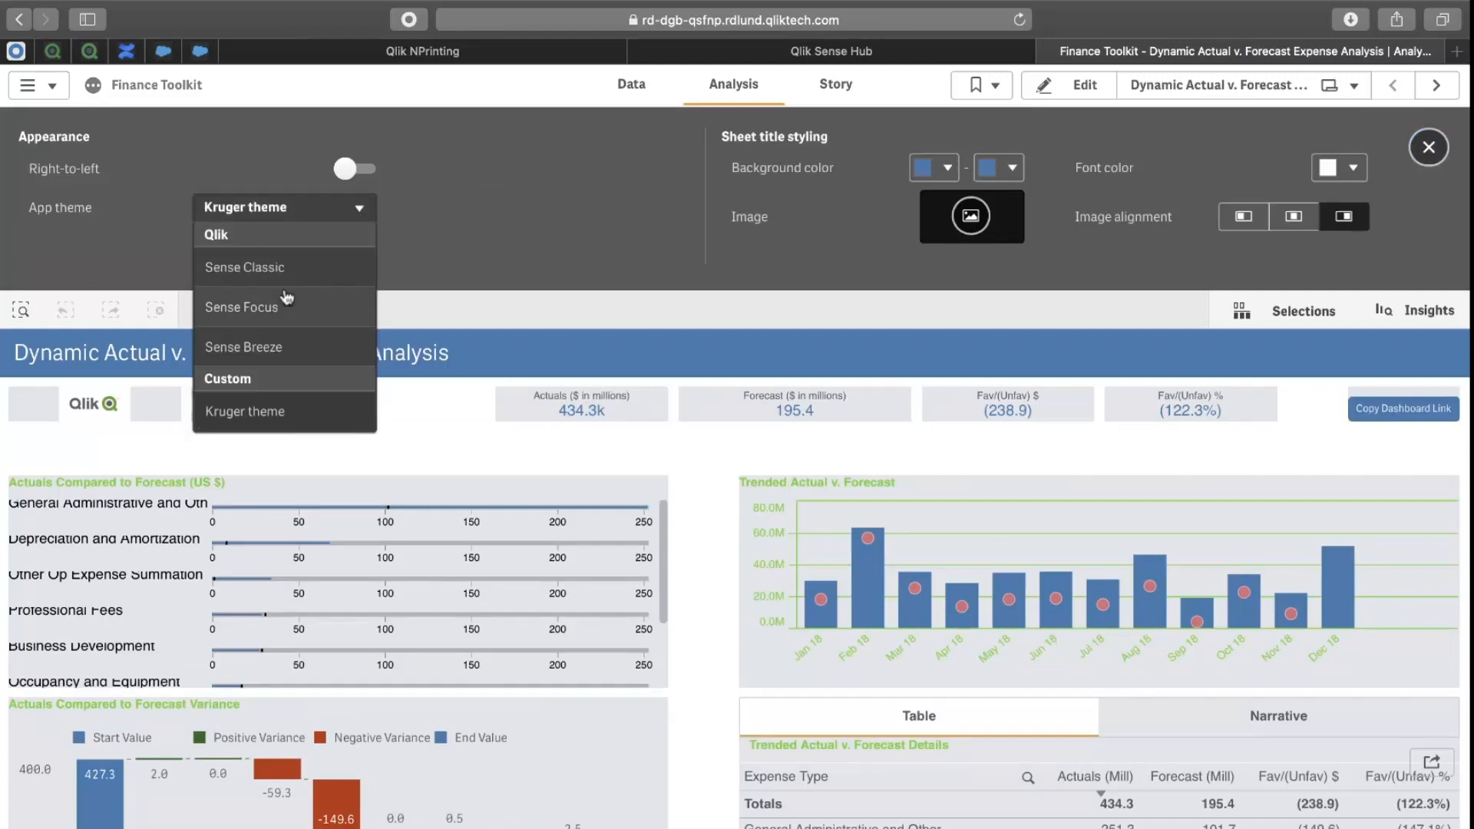
left_click(244, 267)
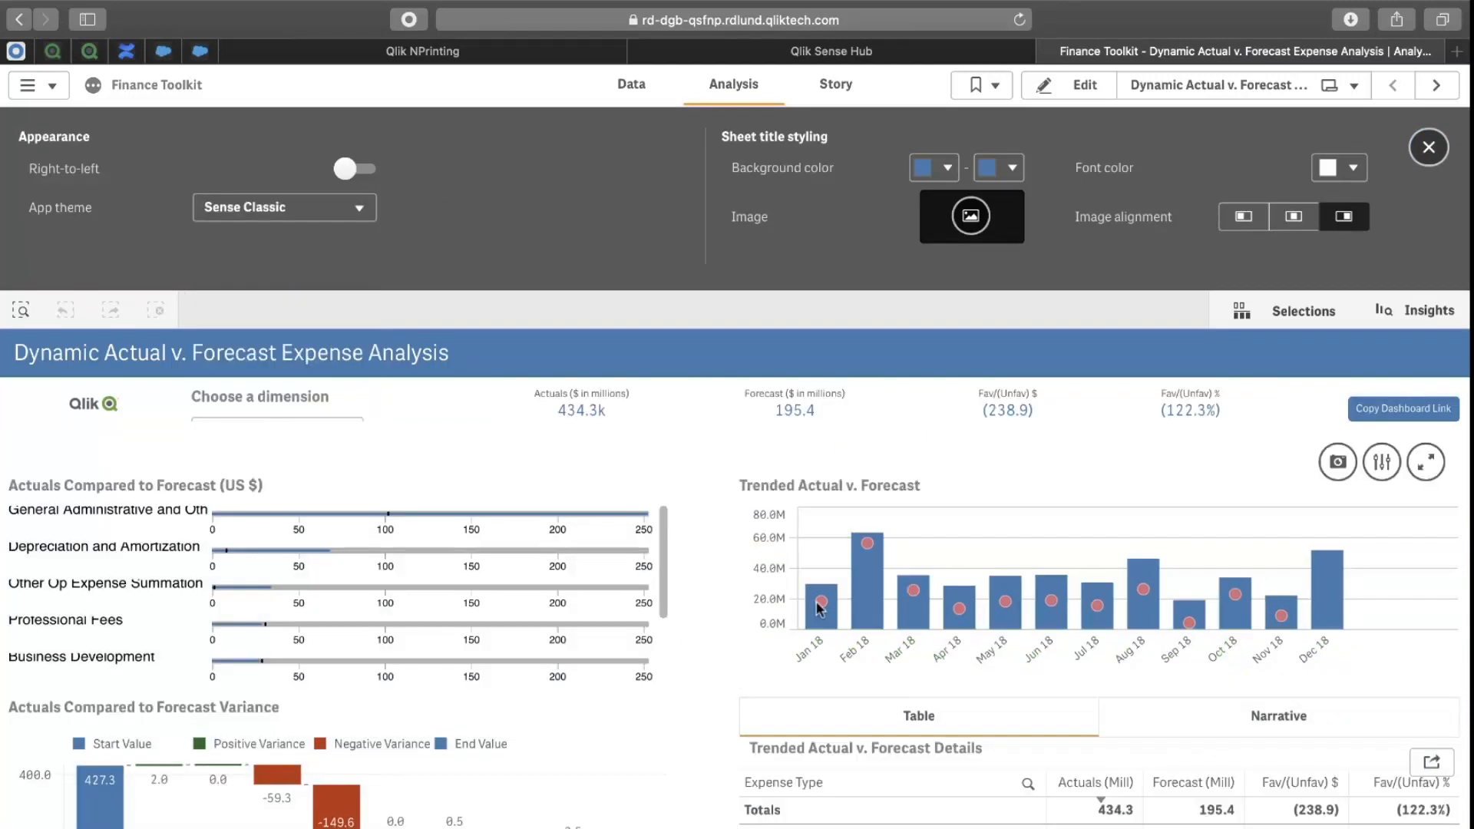
left_click(421, 51)
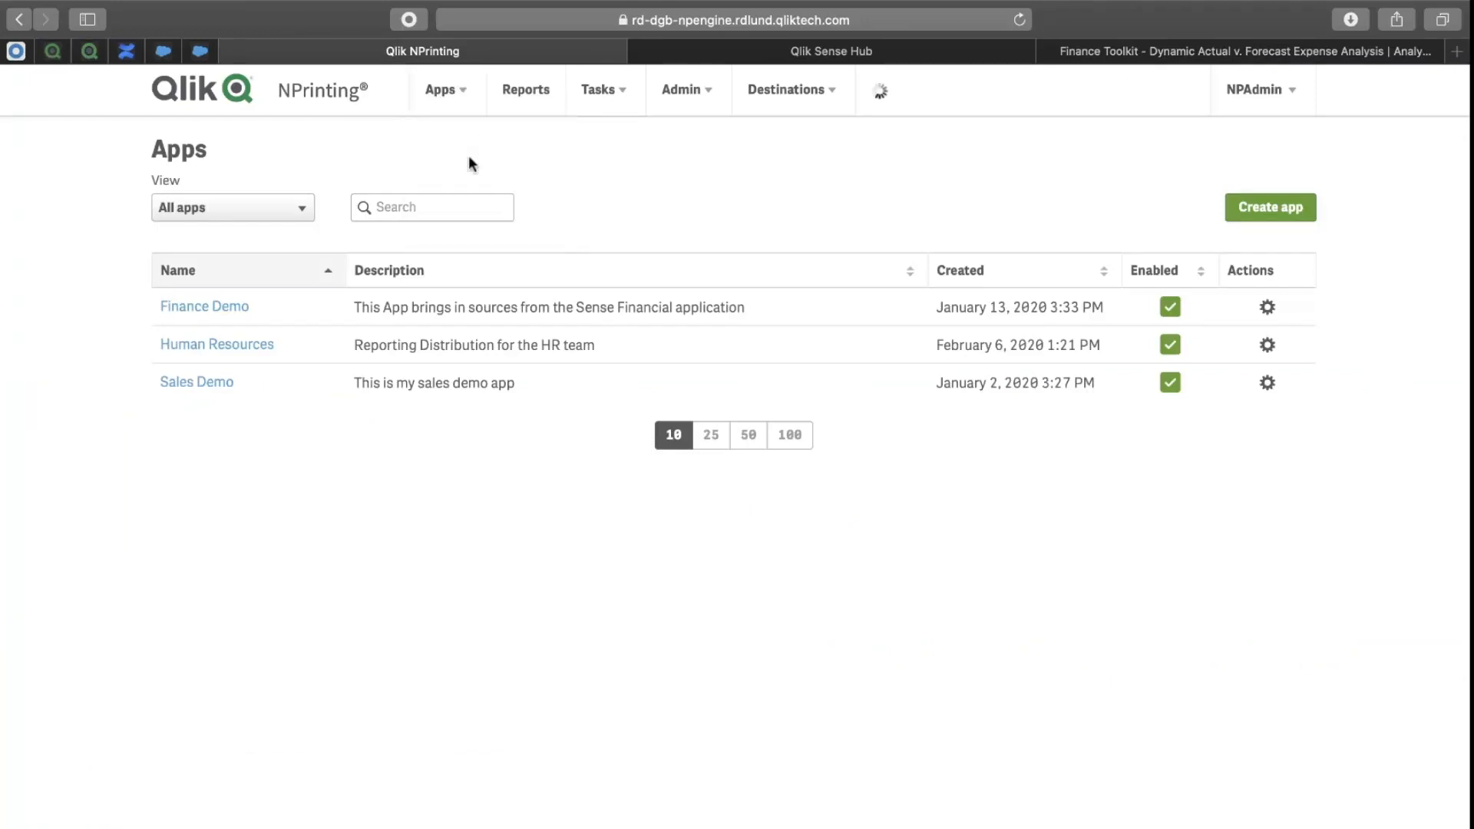
Review the Sense Financial App Connection's Apply Sense app theme setting, then go to Publish tasks.
left_click(443, 89)
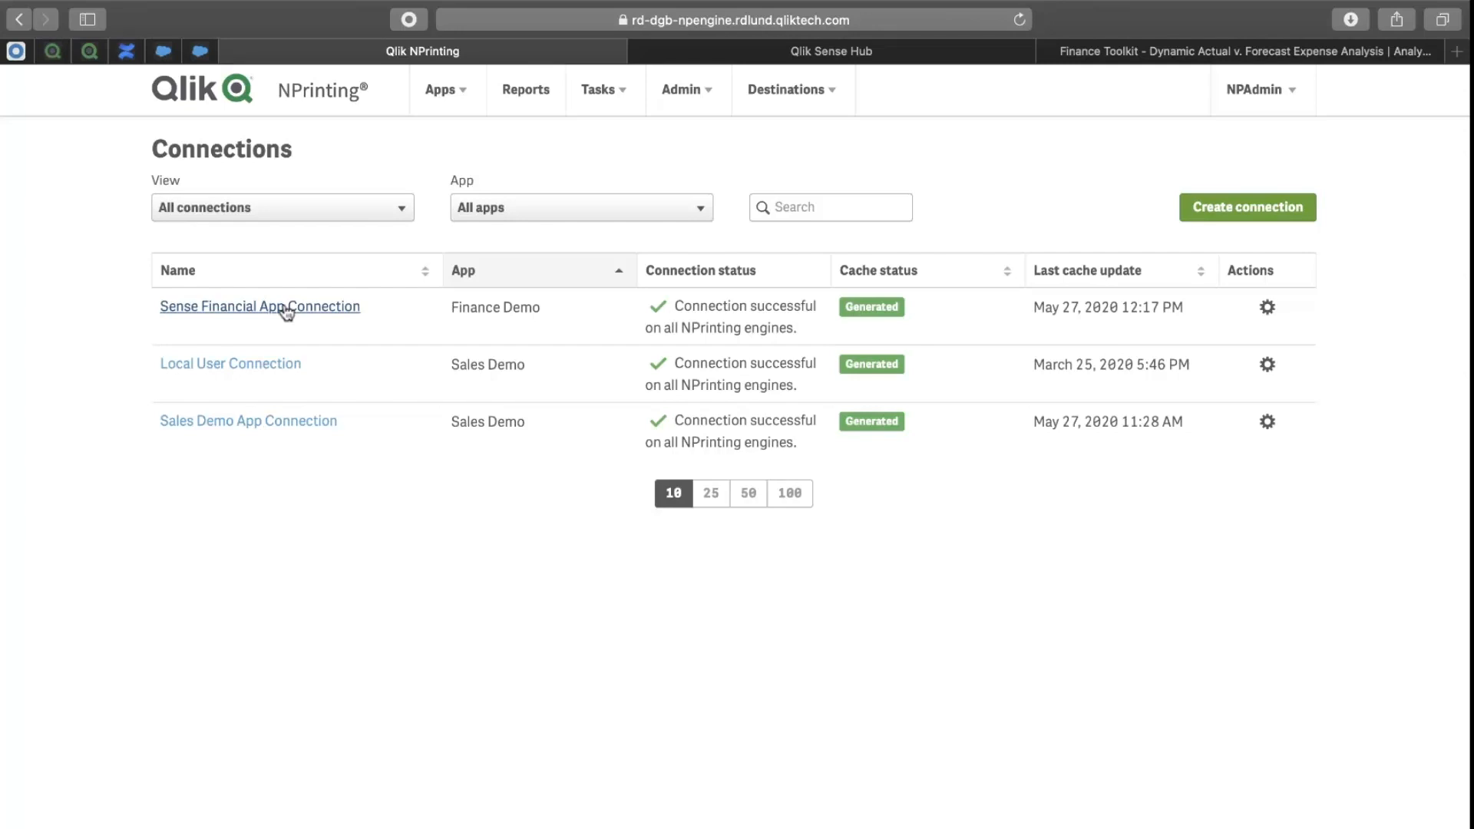
left_click(259, 305)
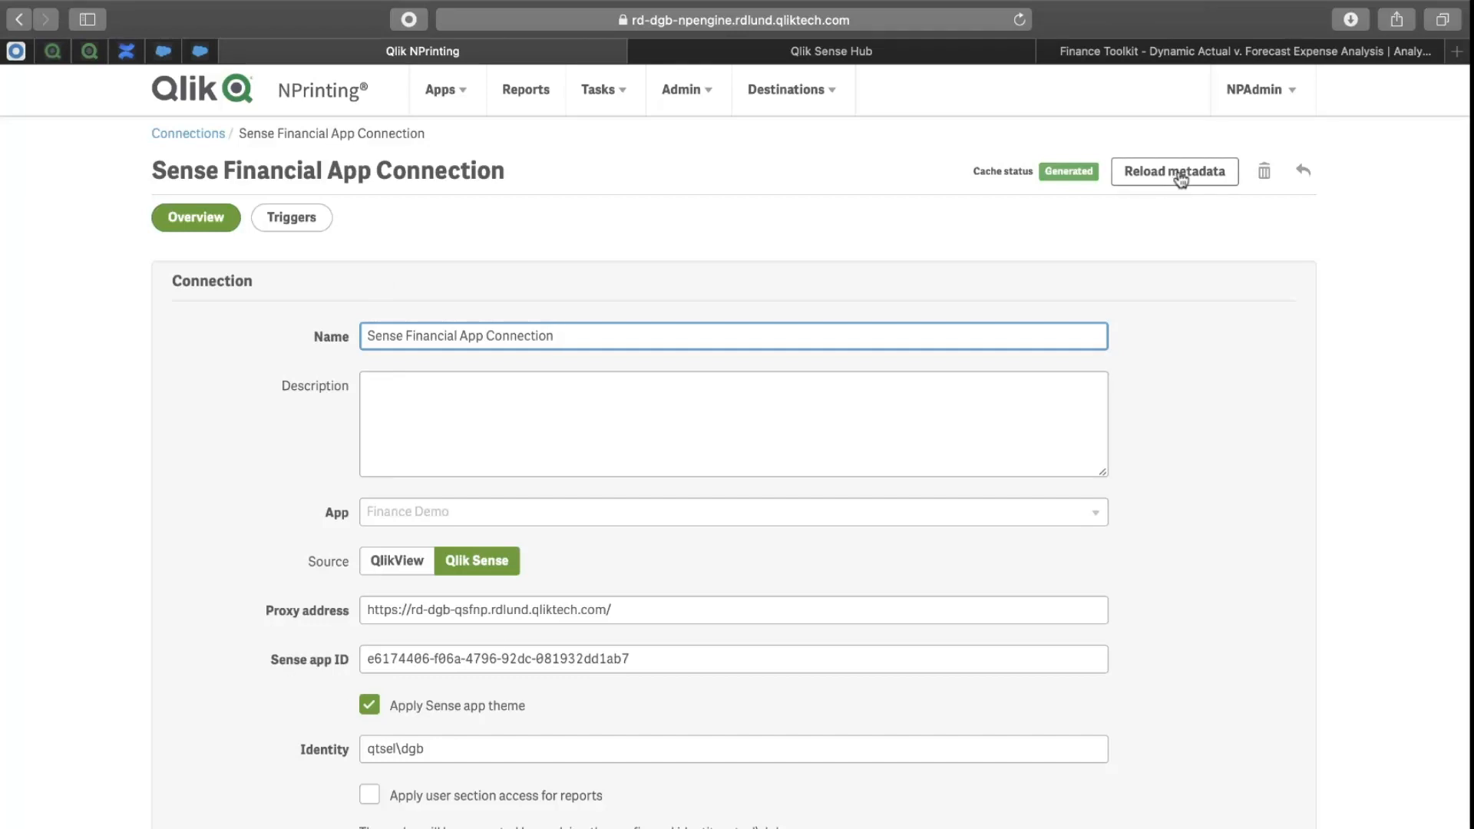
mouse_move(857, 254)
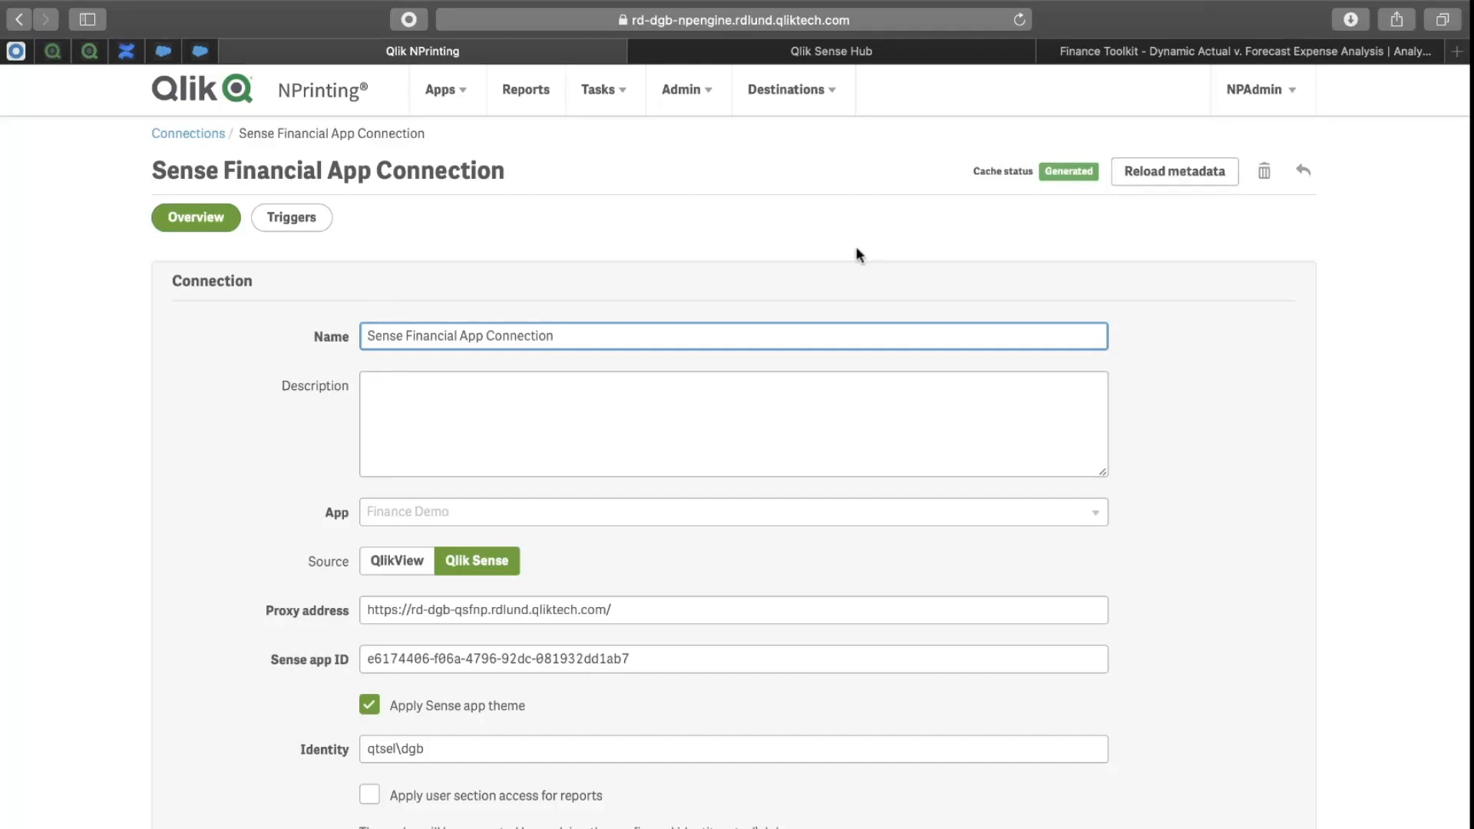
mouse_move(819, 212)
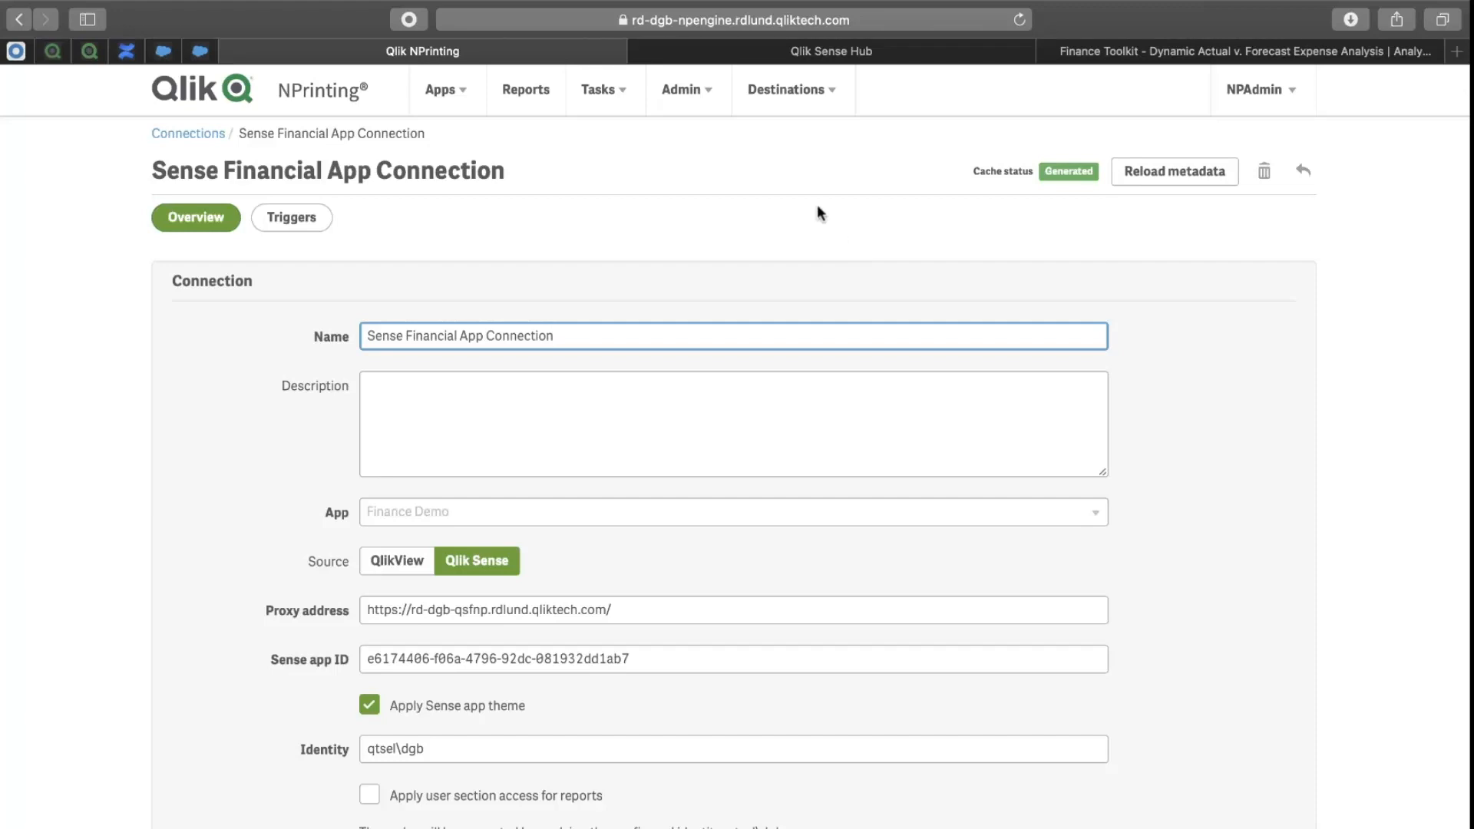
mouse_move(714, 145)
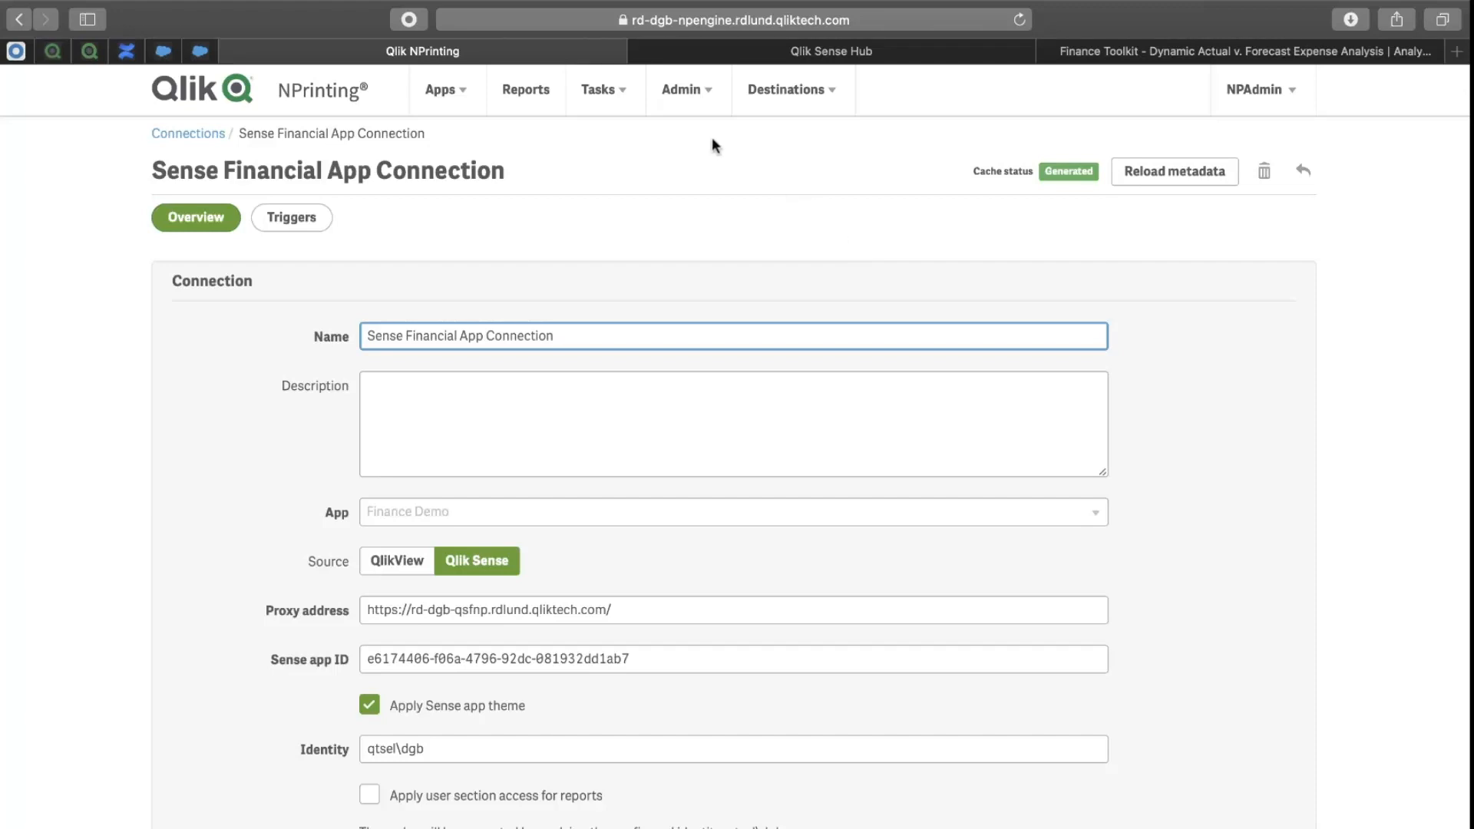
left_click(597, 90)
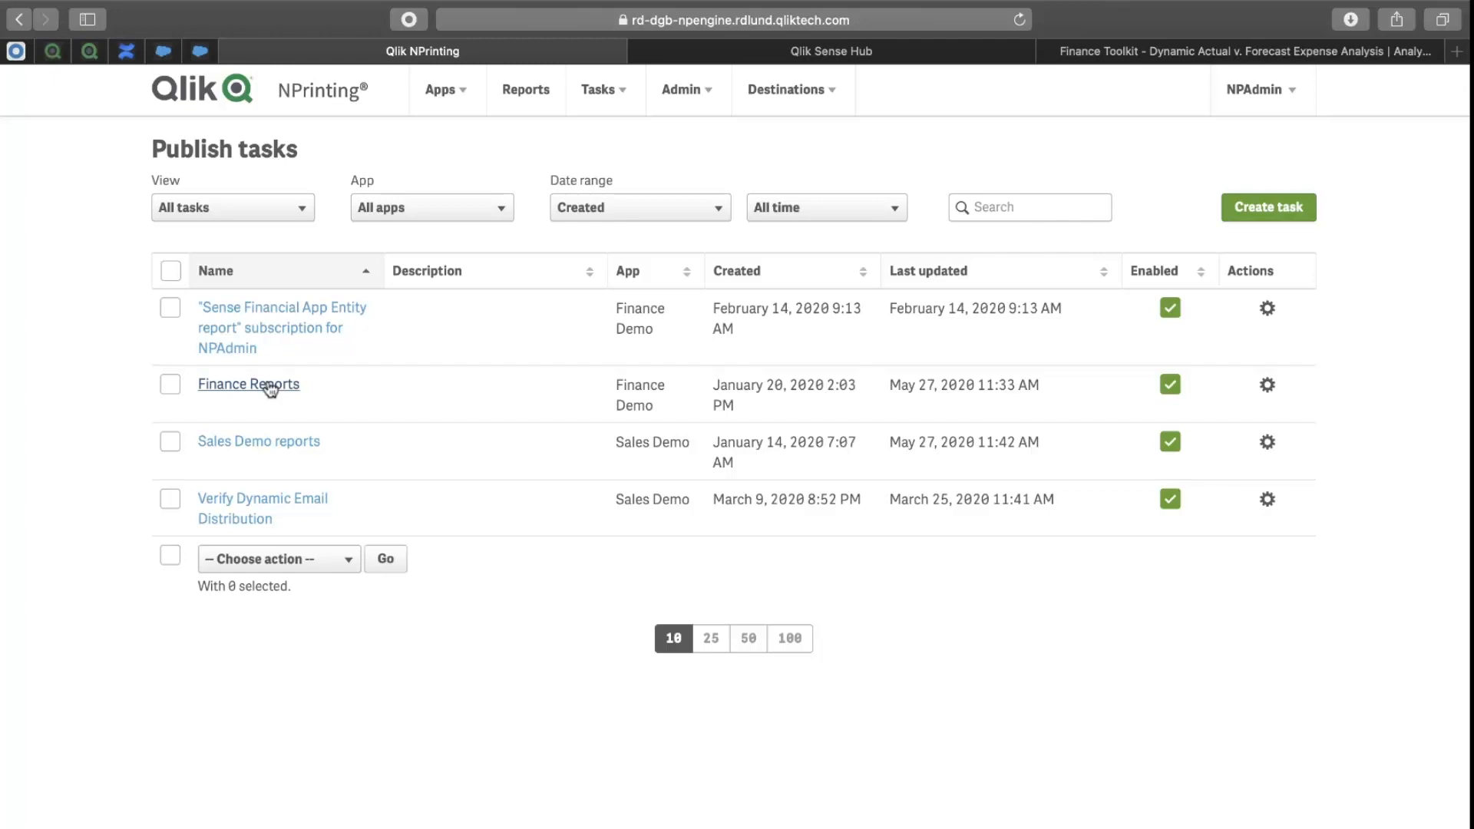
Open the Finance Reports publish task.
left_click(249, 384)
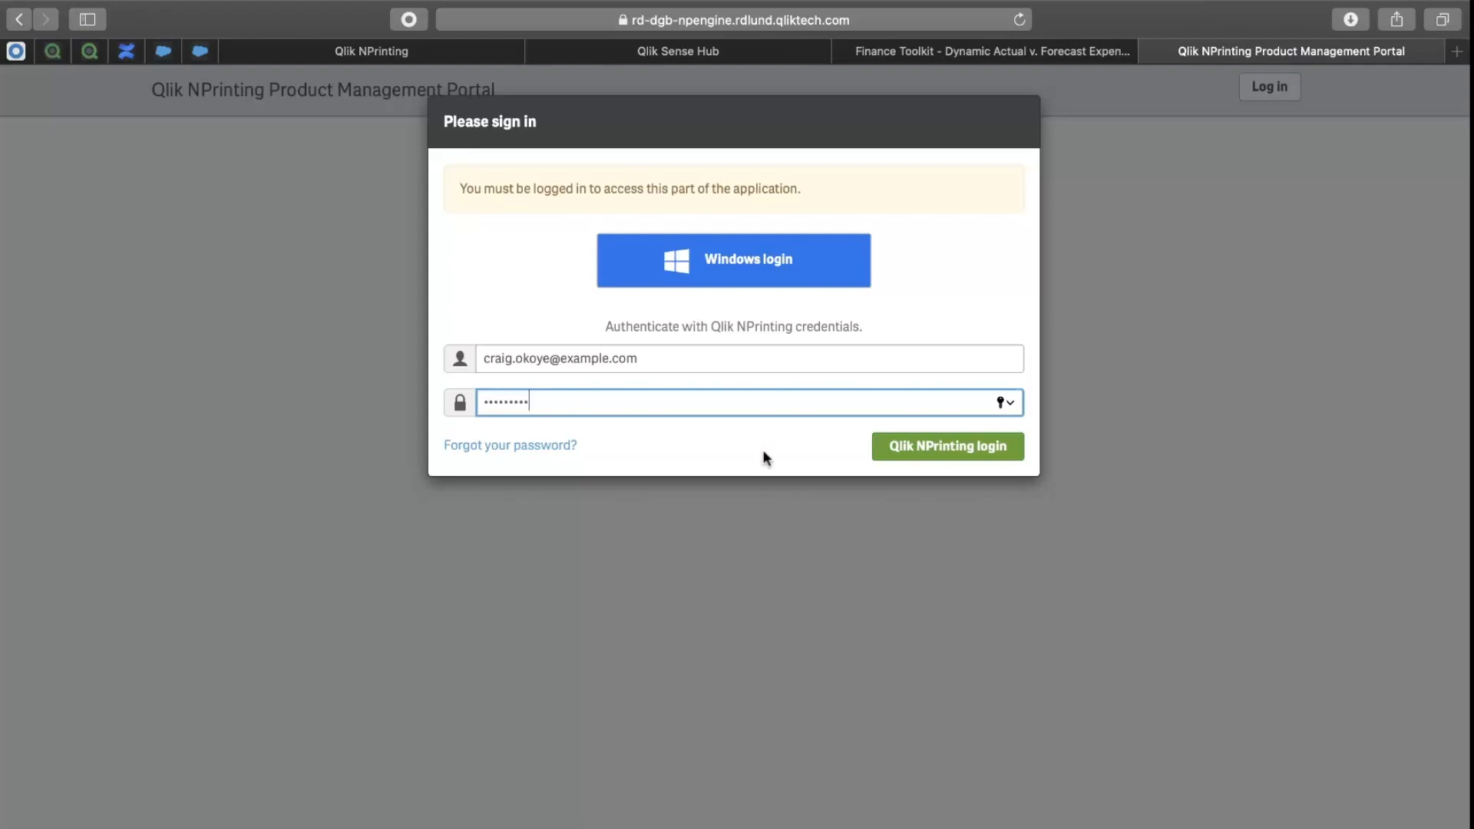
Sign in to NewsStand, preview the Finance Themes report and show its actions menu.
left_click(947, 445)
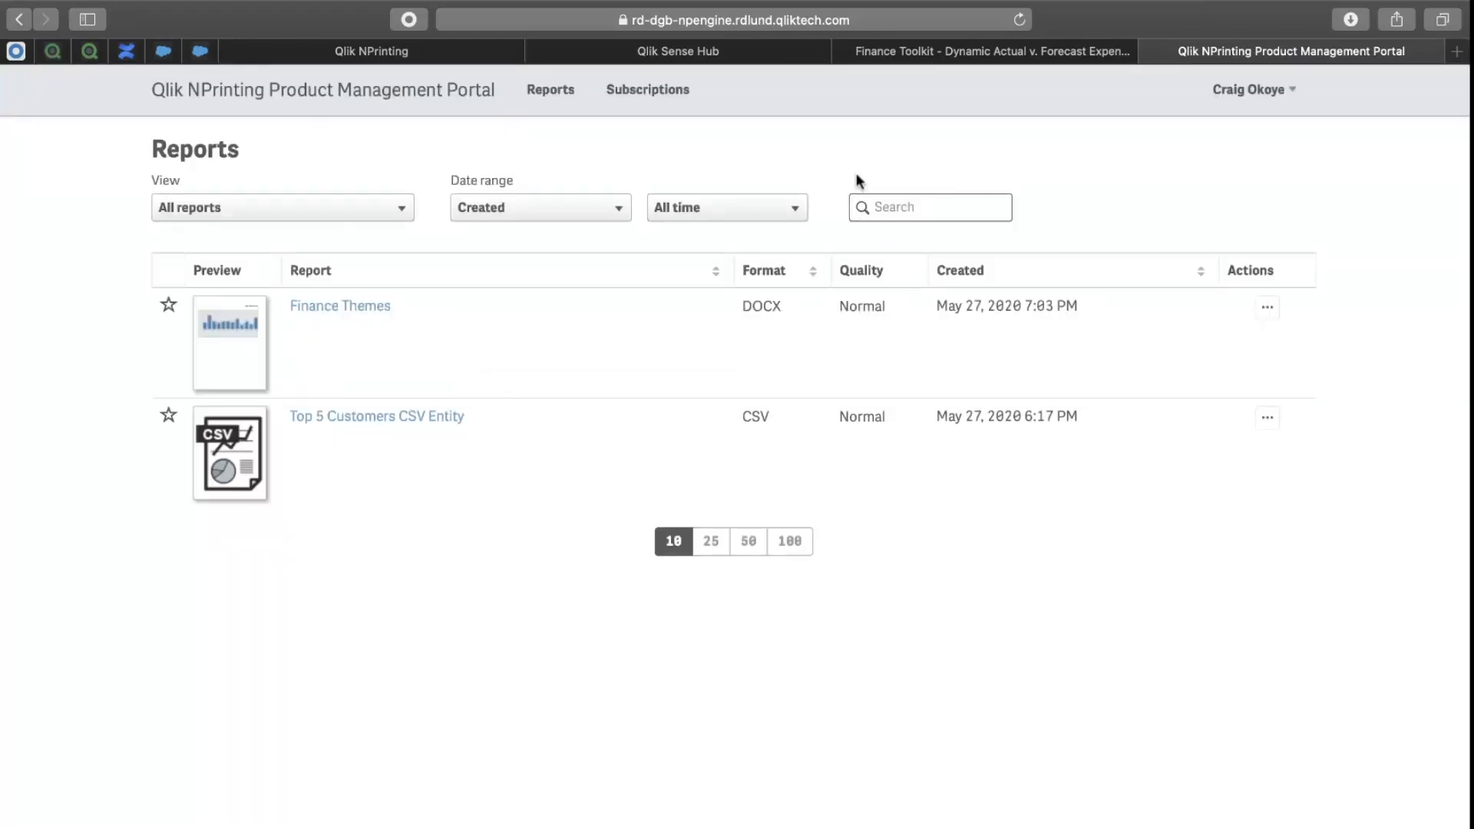
mouse_move(340, 307)
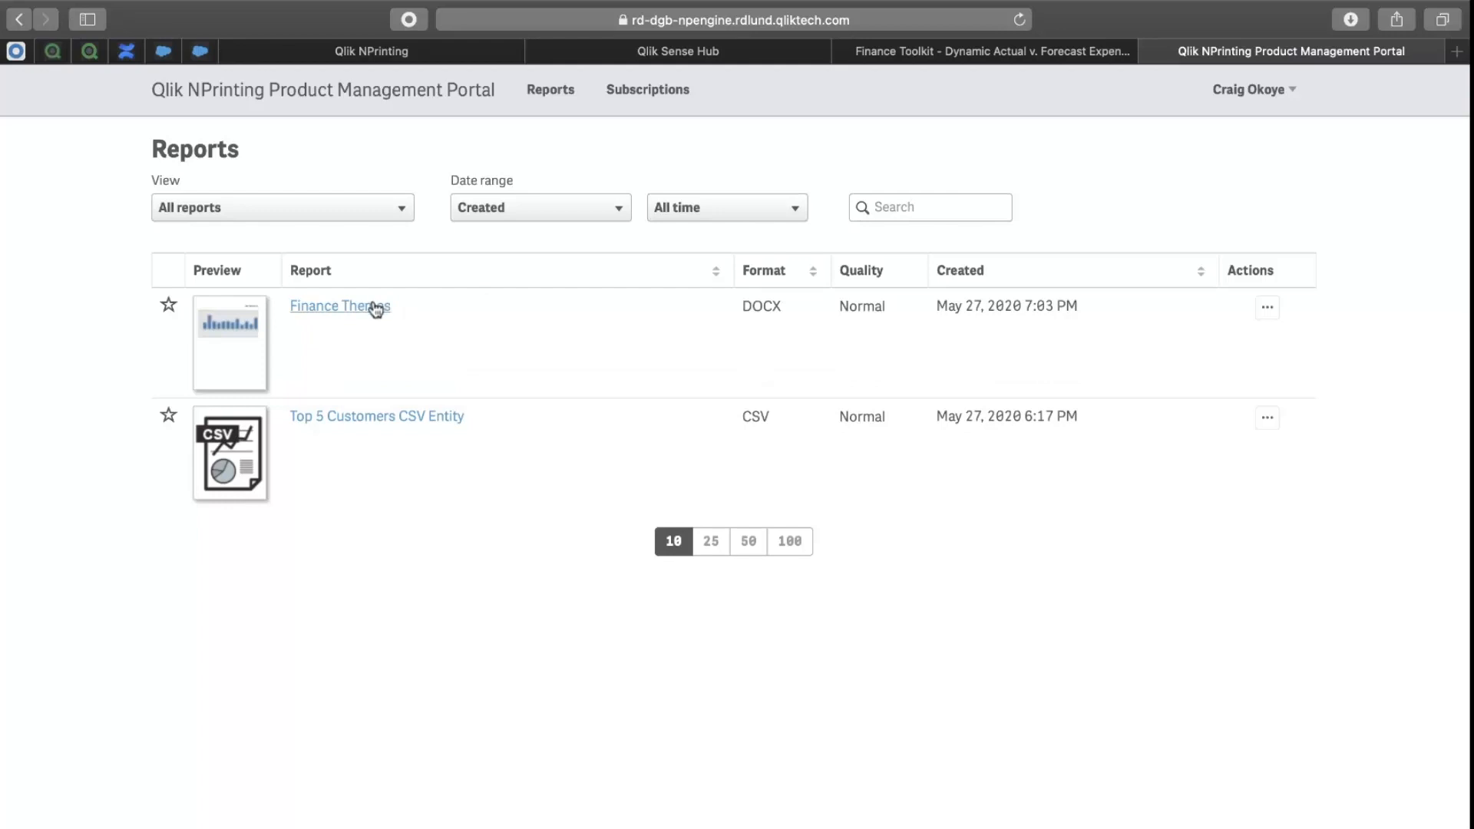
mouse_move(1103, 313)
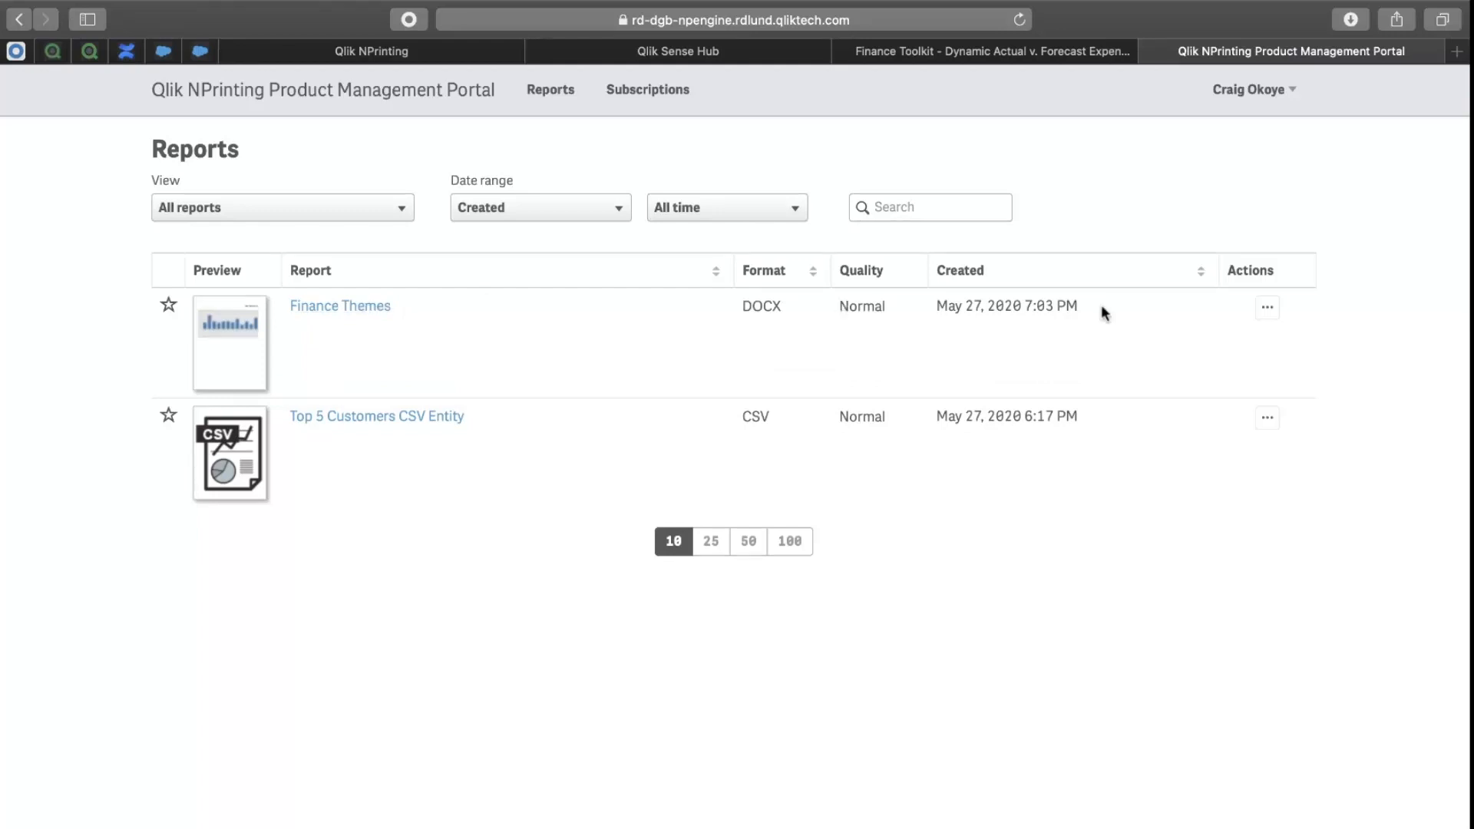
left_click(339, 305)
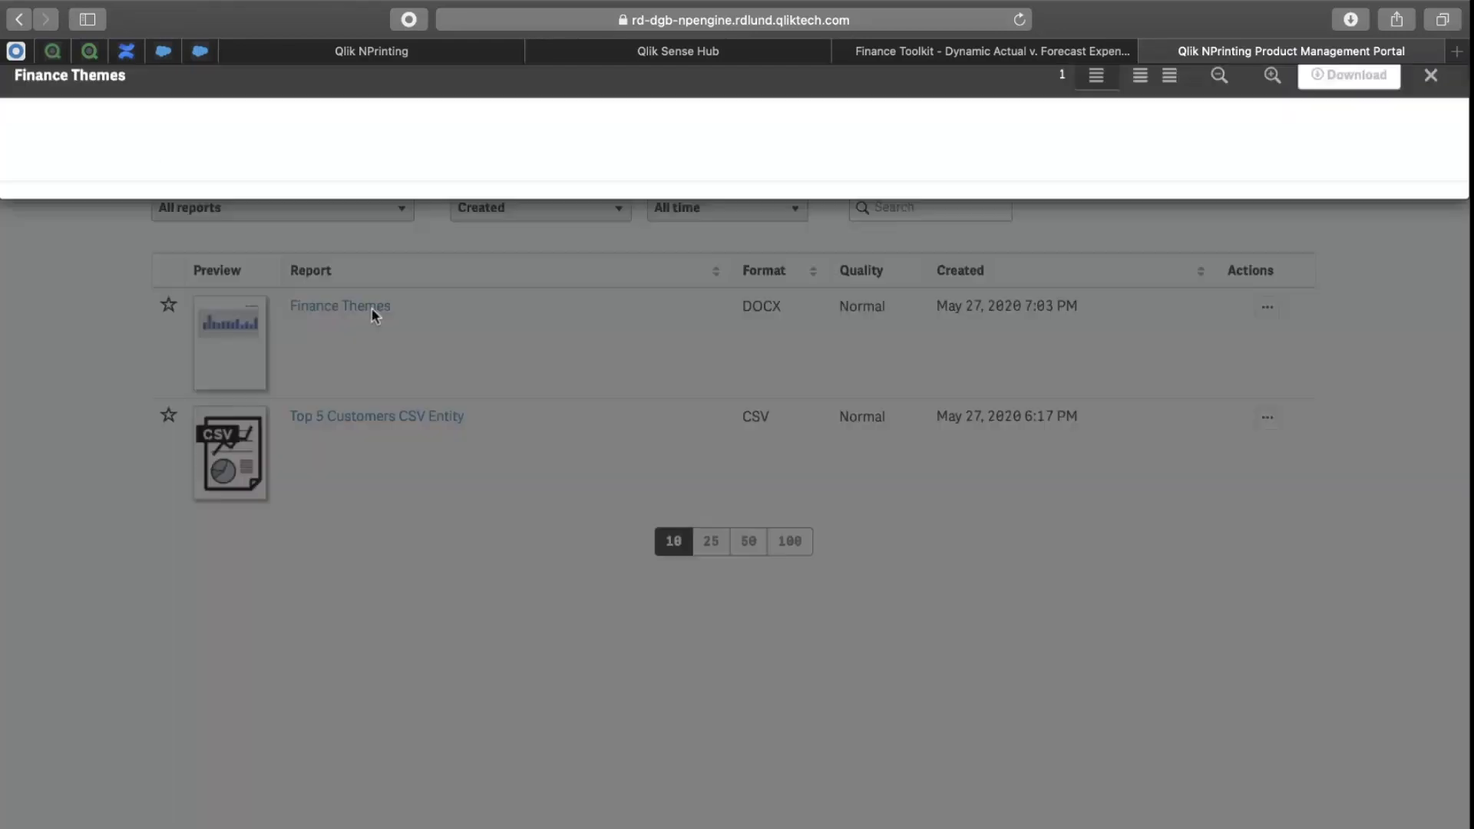
left_click(339, 306)
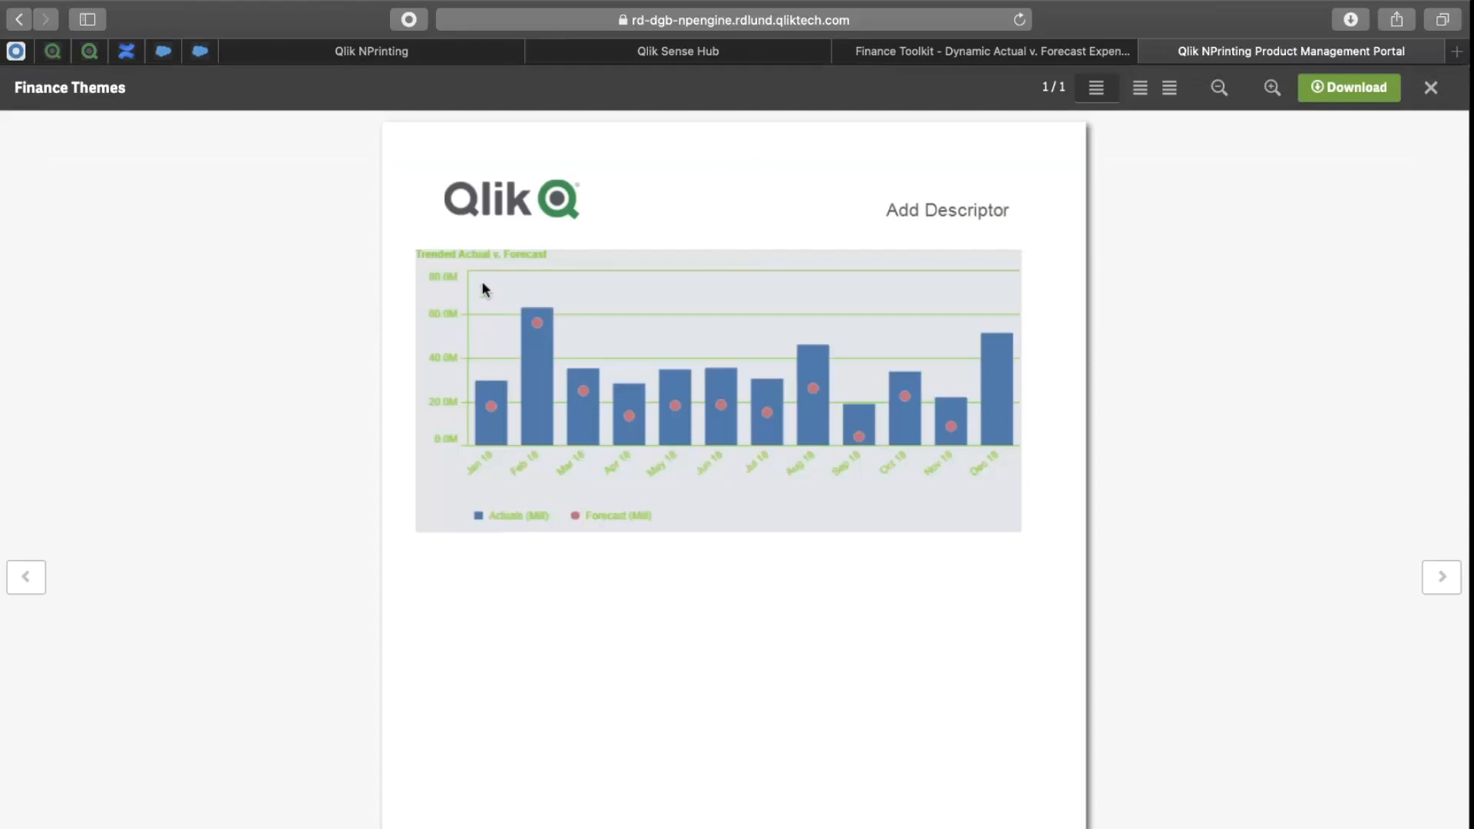
mouse_move(435, 493)
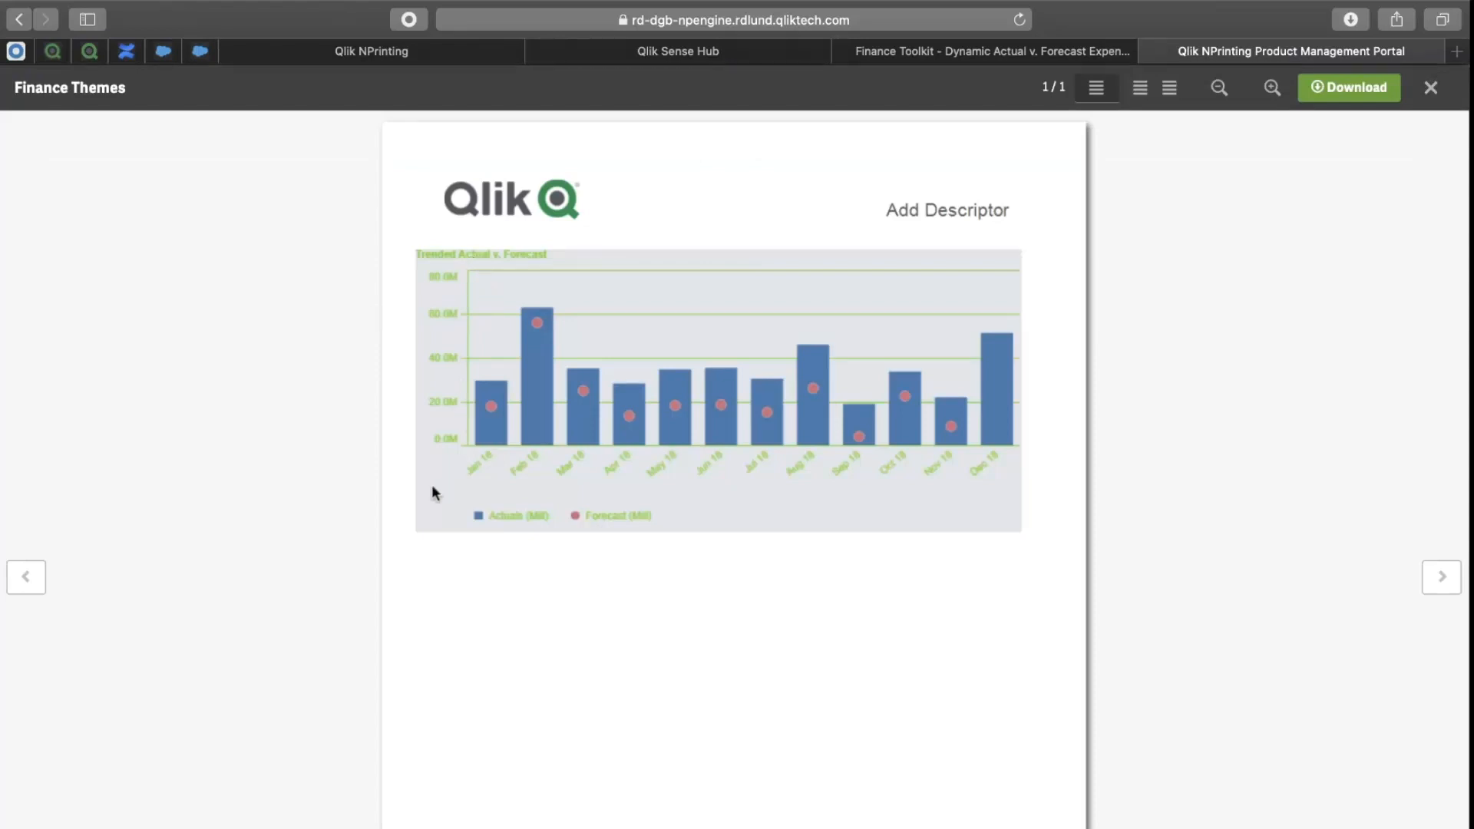
mouse_move(451, 498)
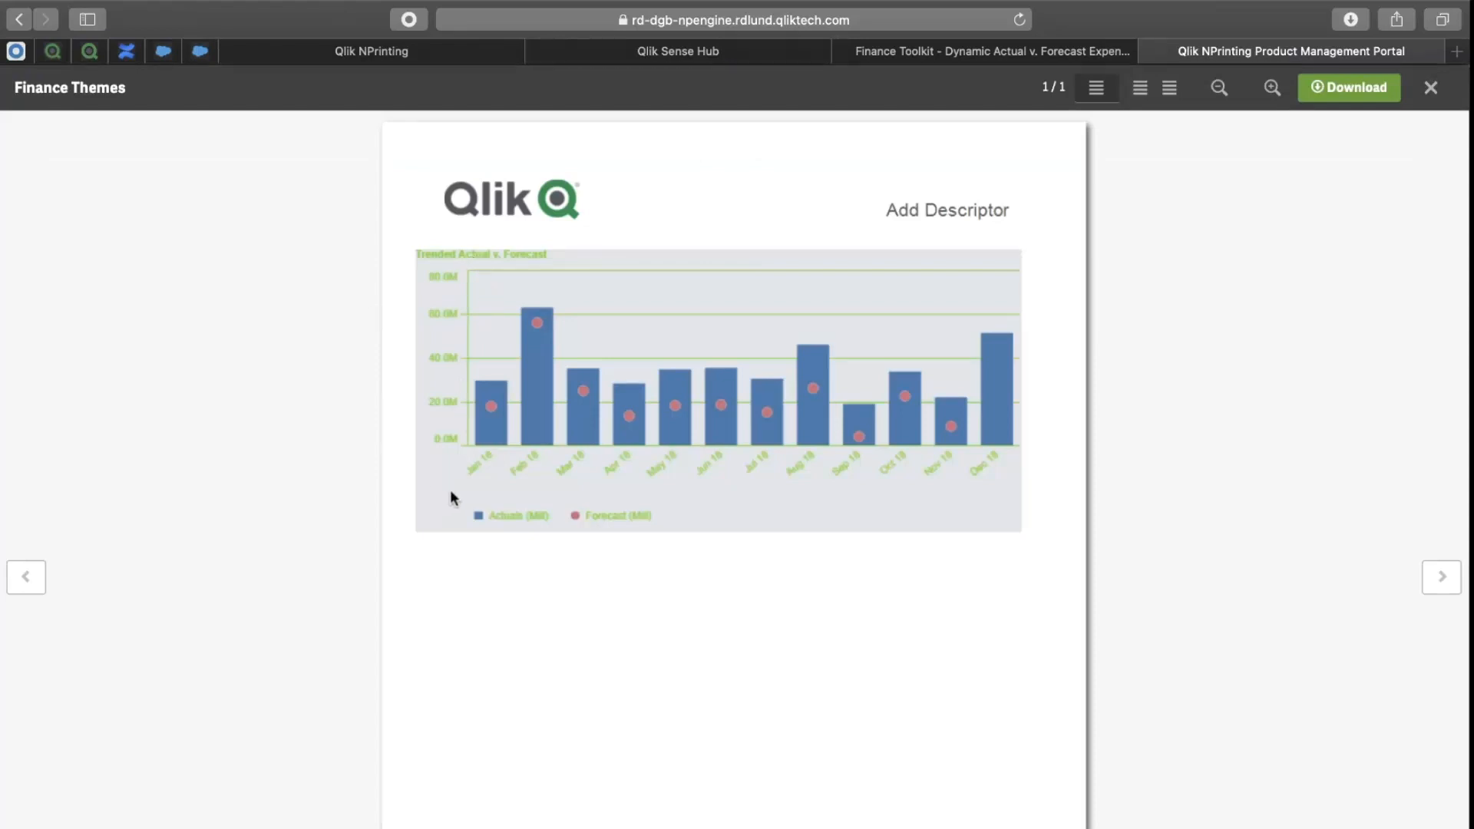
left_click(1429, 88)
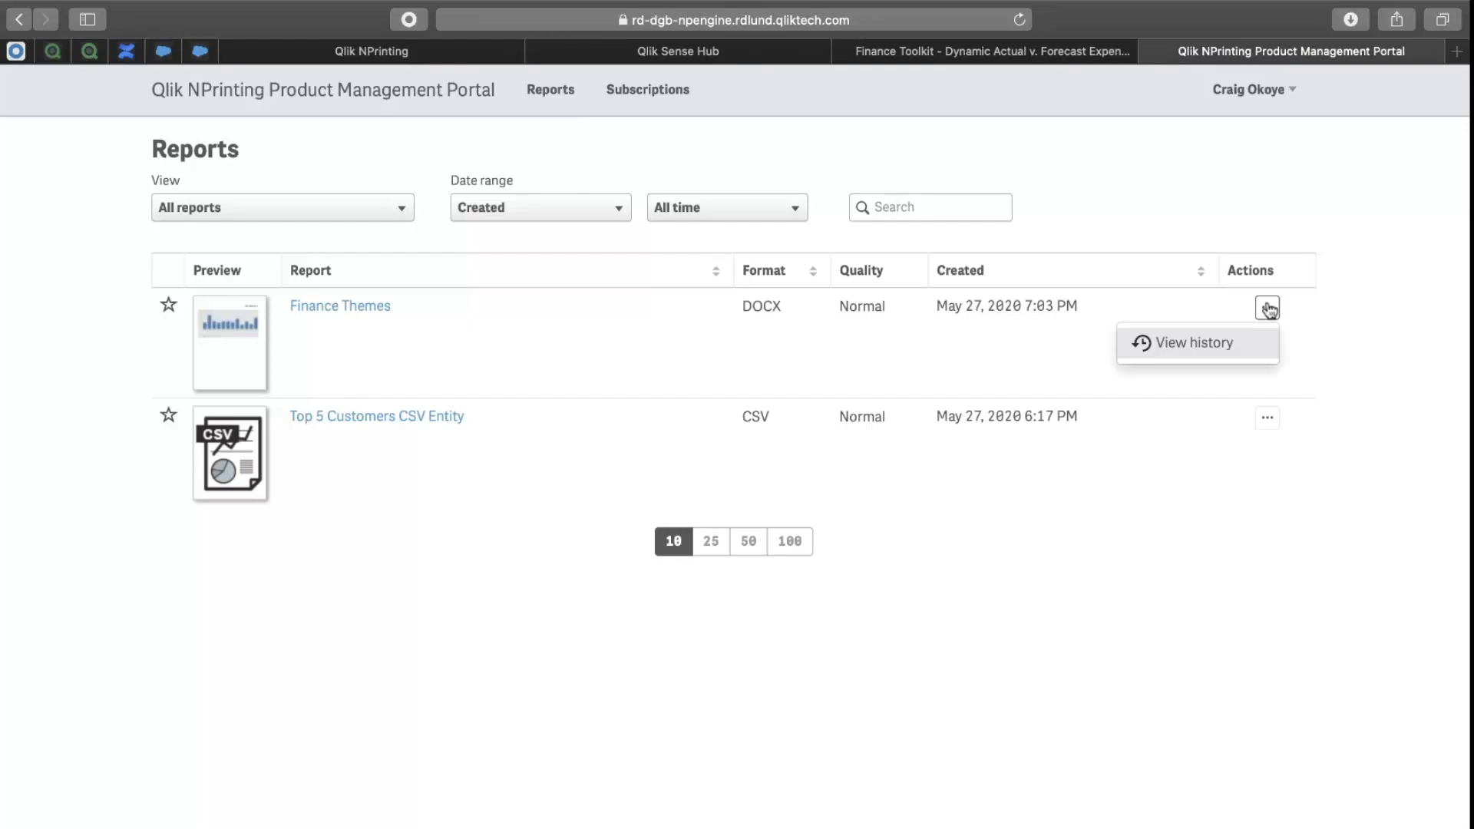
mouse_move(1194, 352)
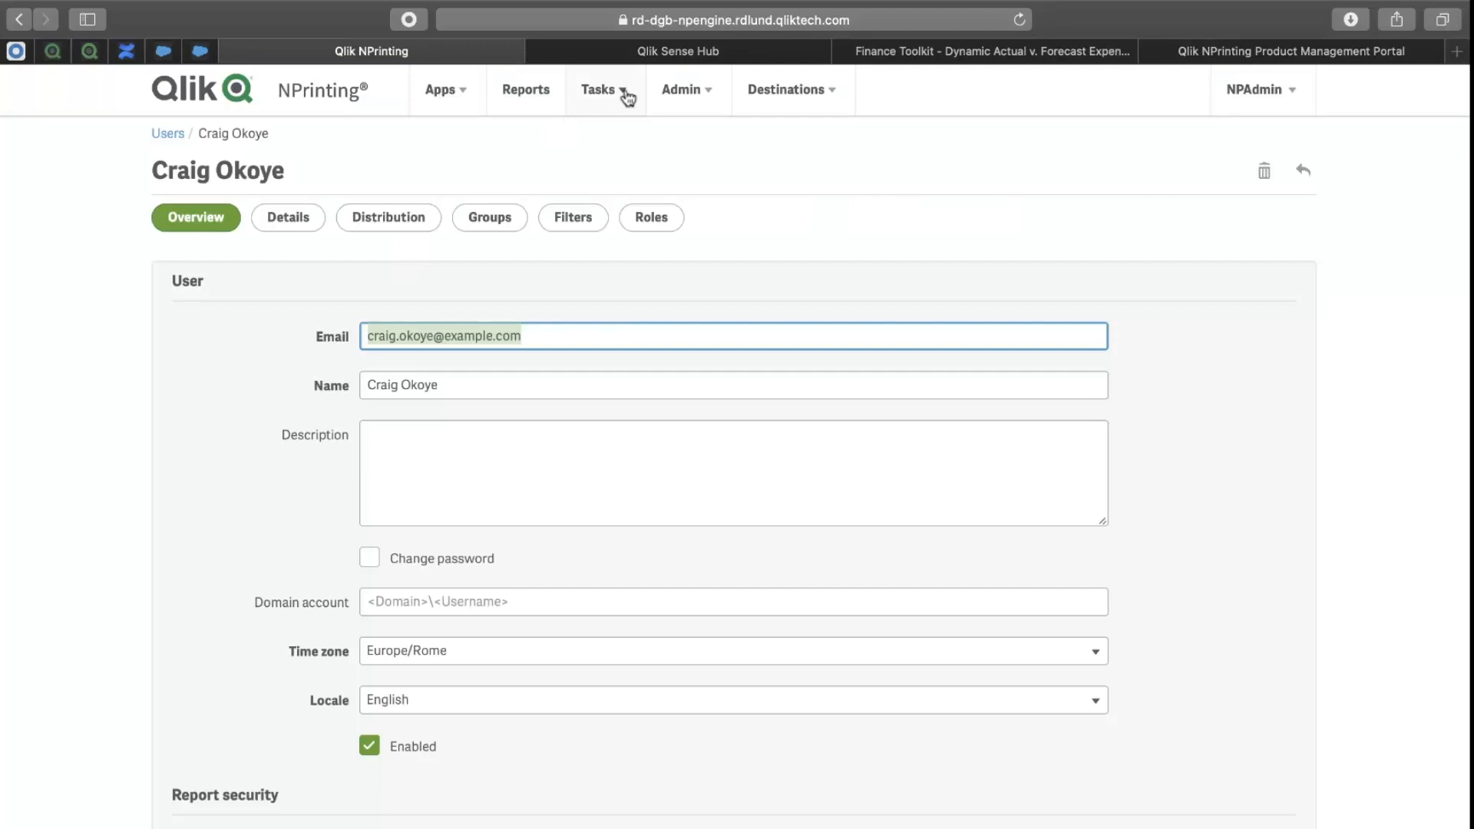
Enable Delete for published reports on the Demo Site NewsStand Users role and save it.
left_click(686, 89)
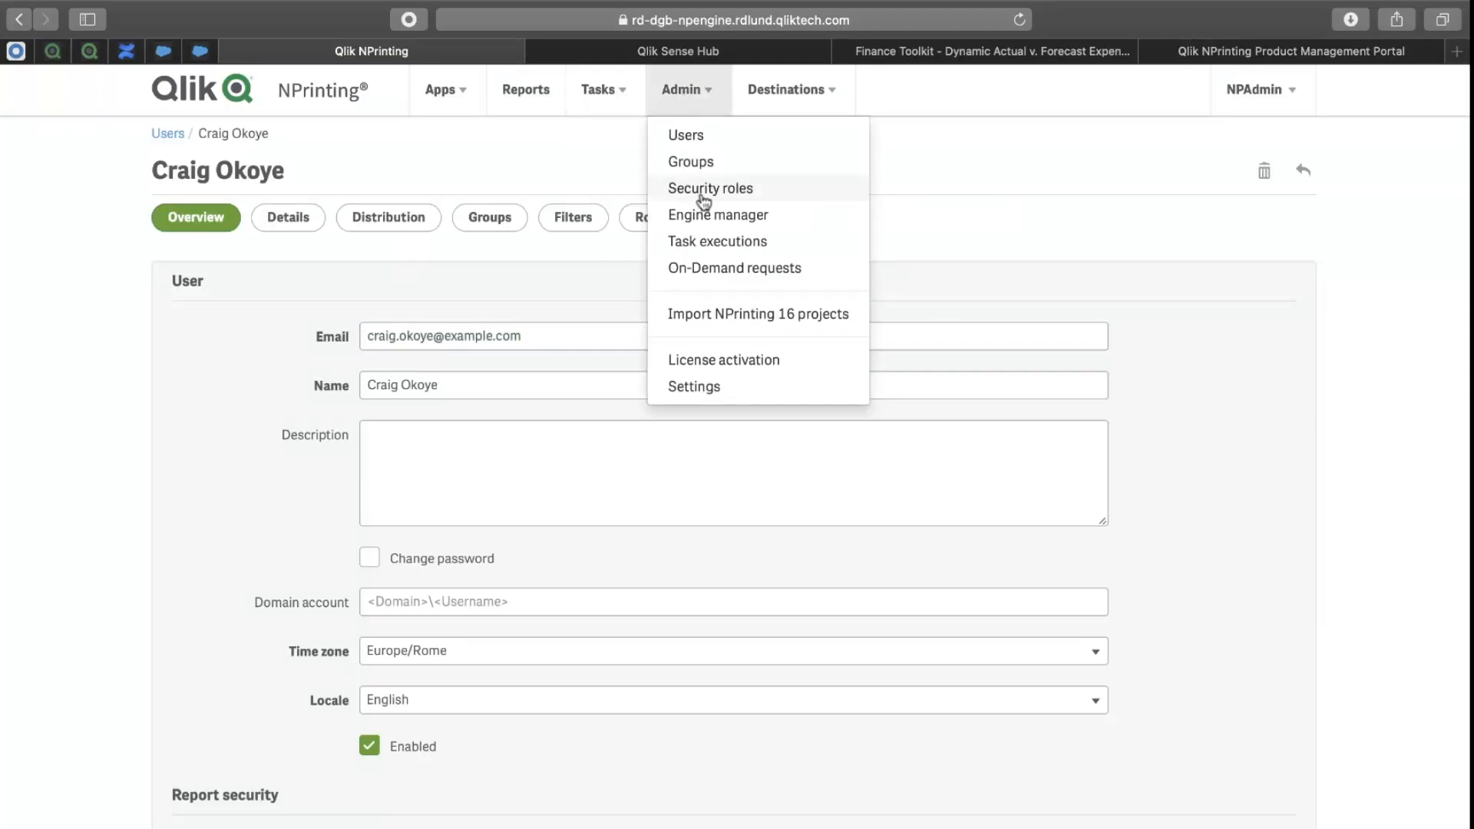
left_click(710, 188)
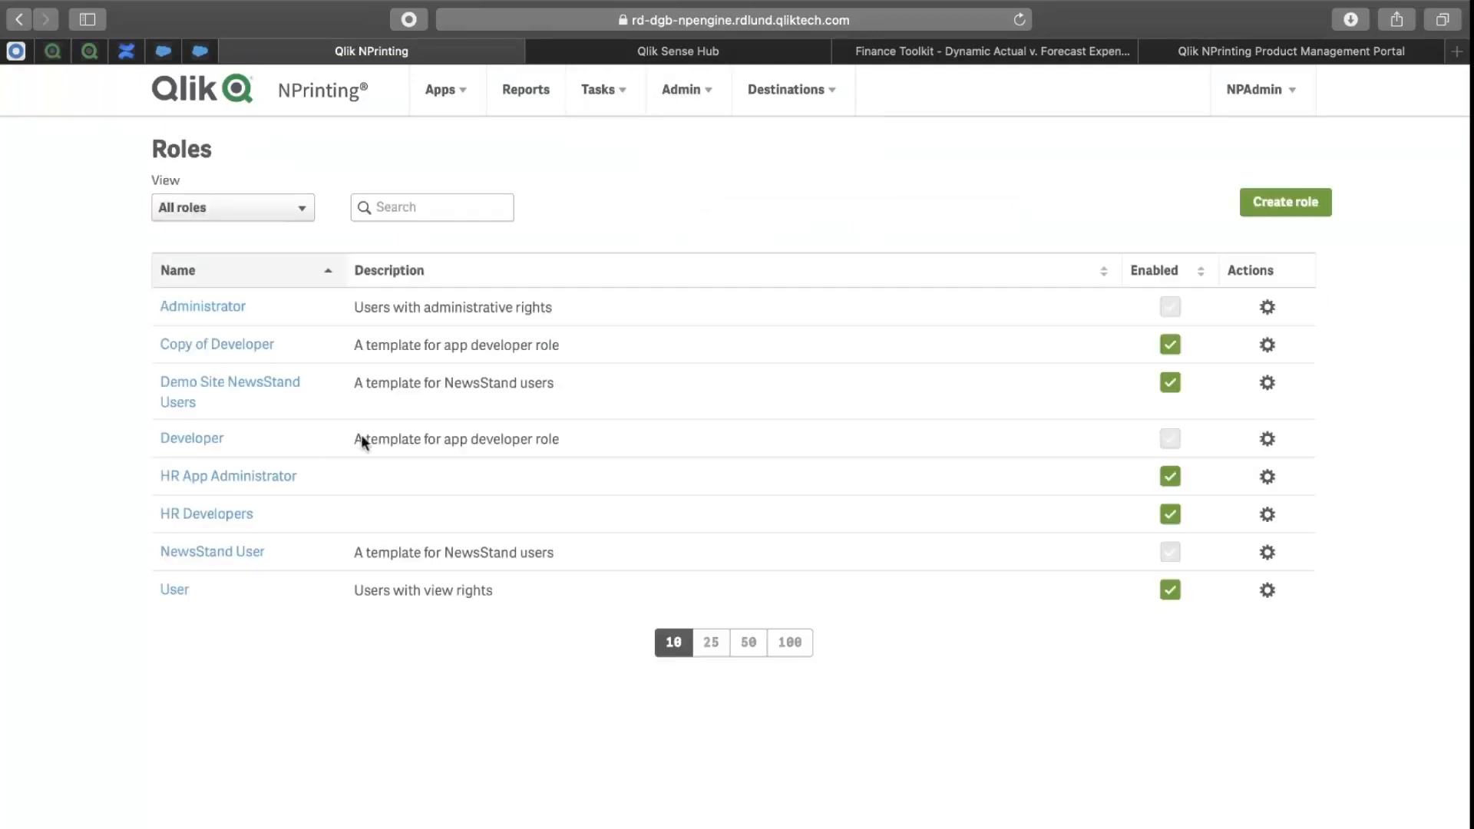
mouse_move(229, 383)
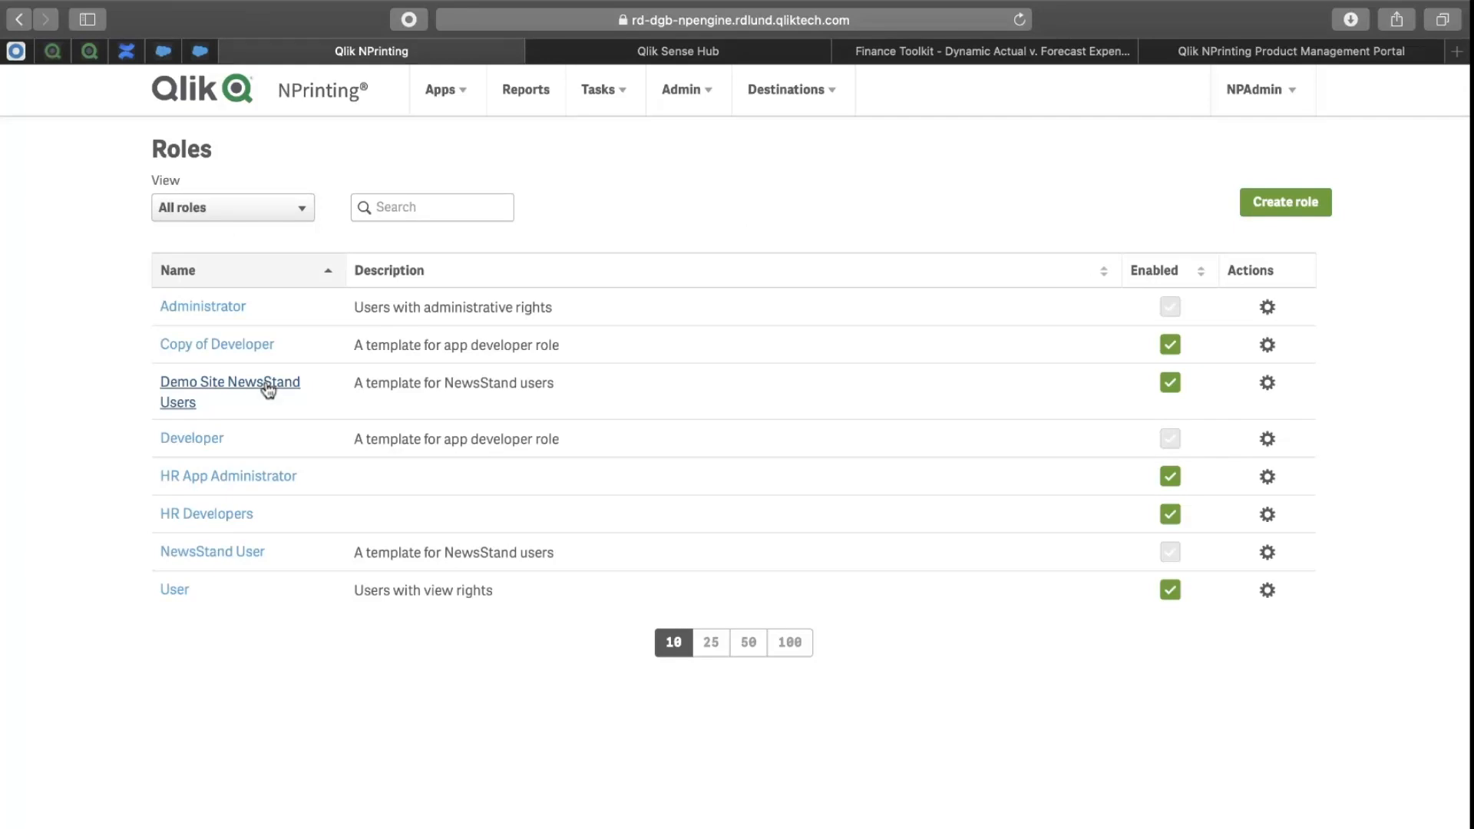
left_click(228, 383)
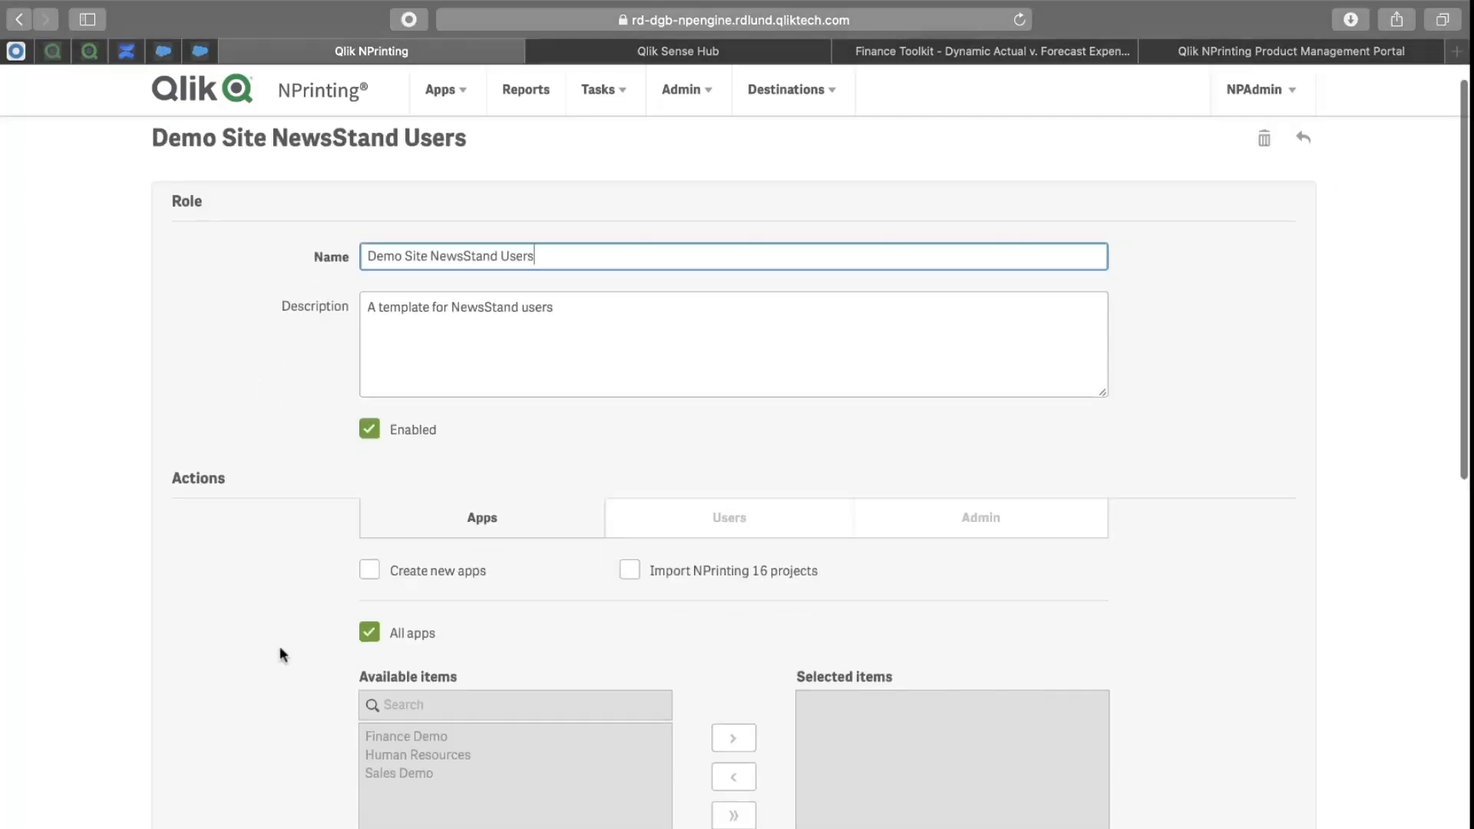
scroll("down", 3)
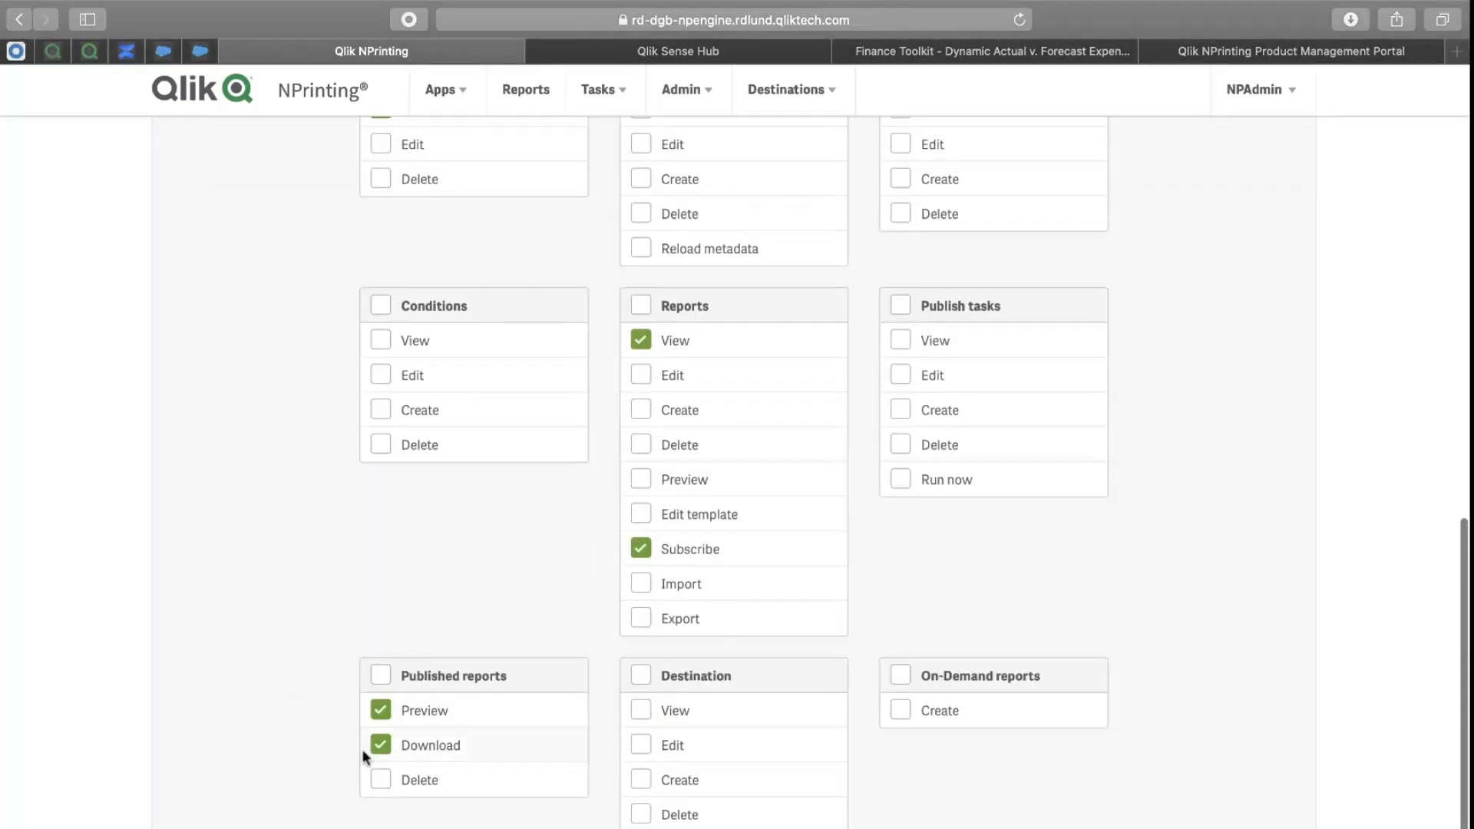
left_click(379, 675)
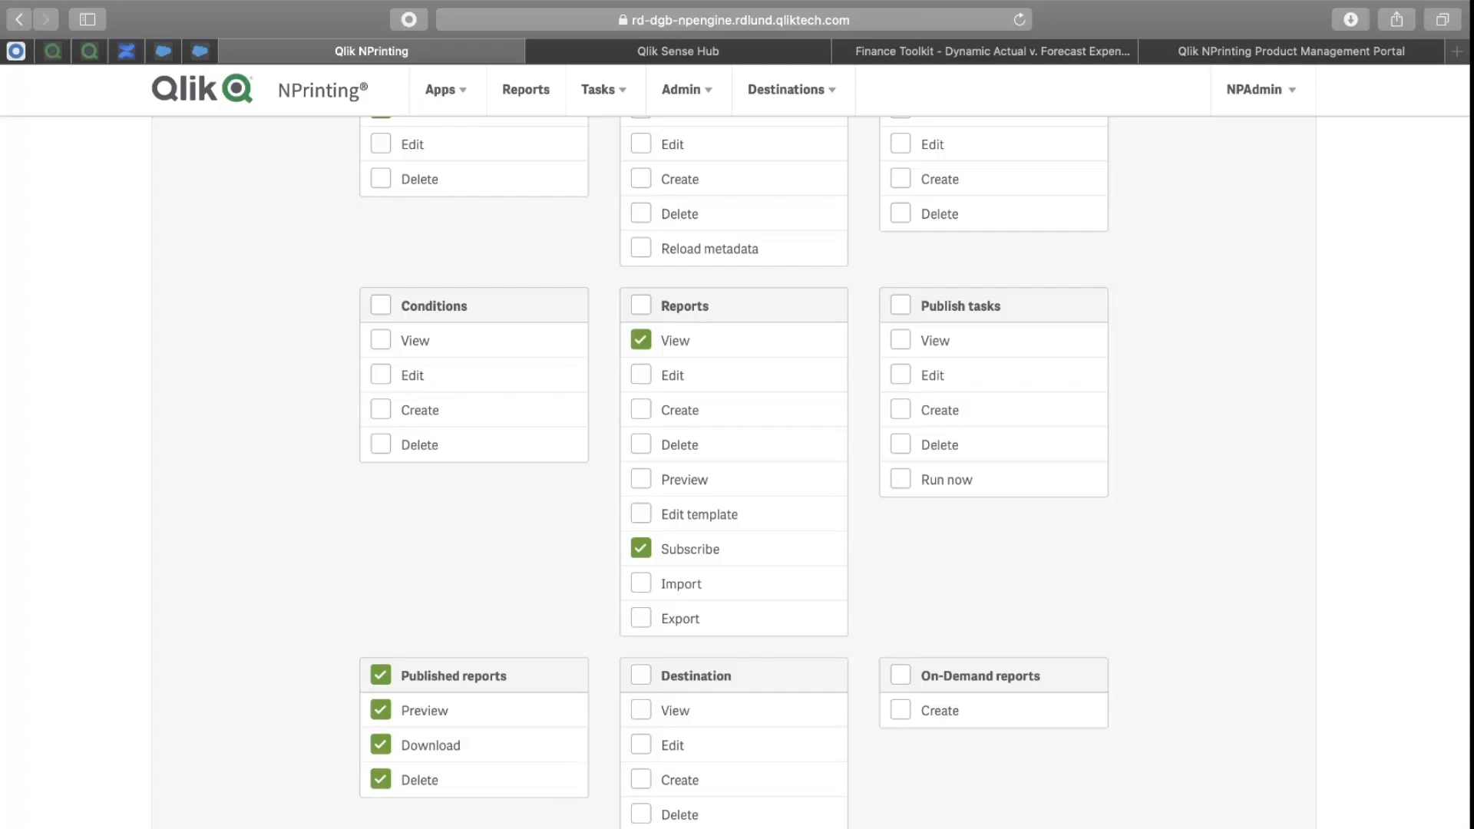
left_click(1269, 229)
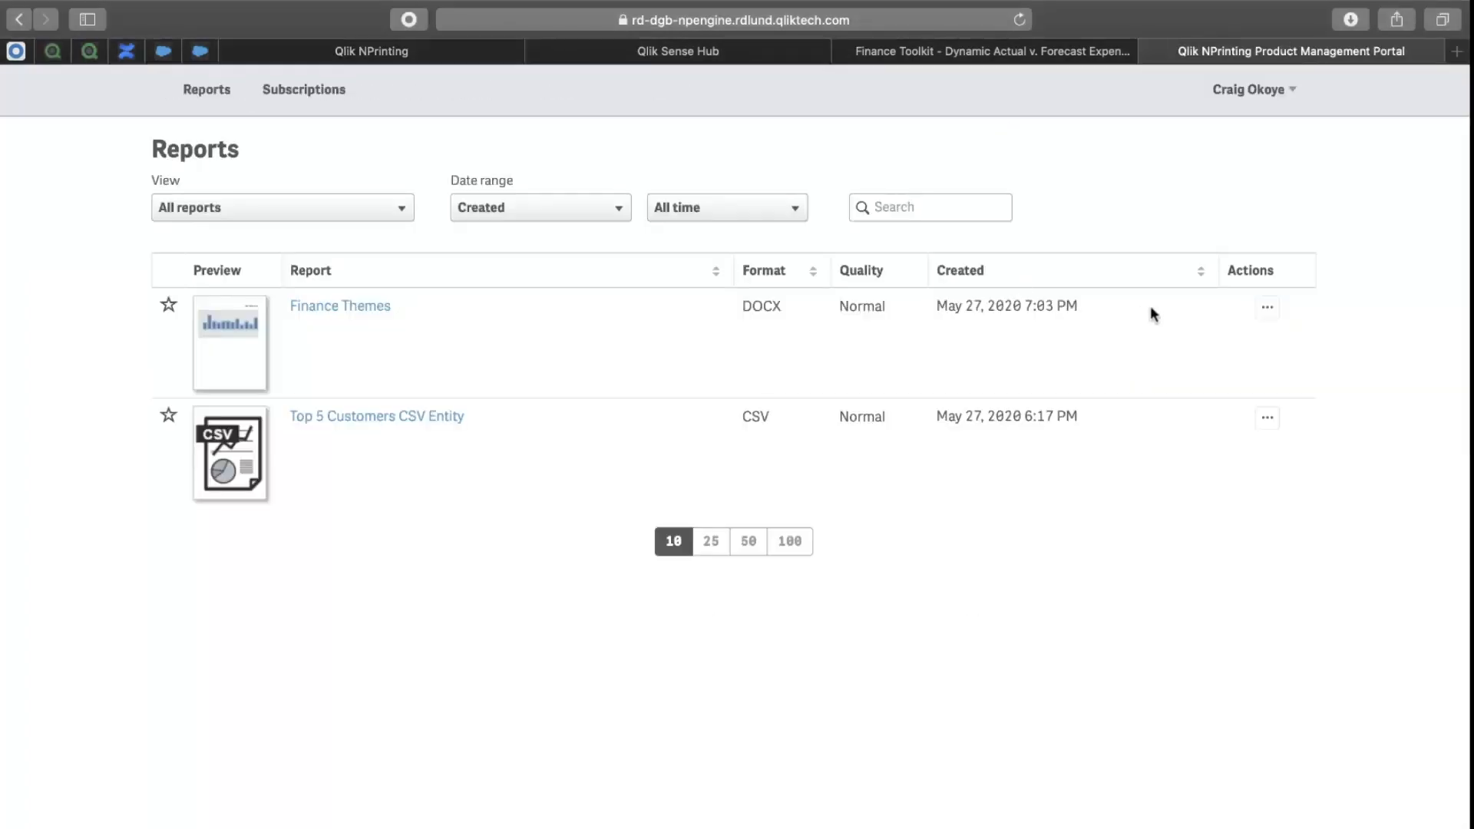
Delete the 6:05 PM Finance Themes report version from its history.
left_click(1266, 307)
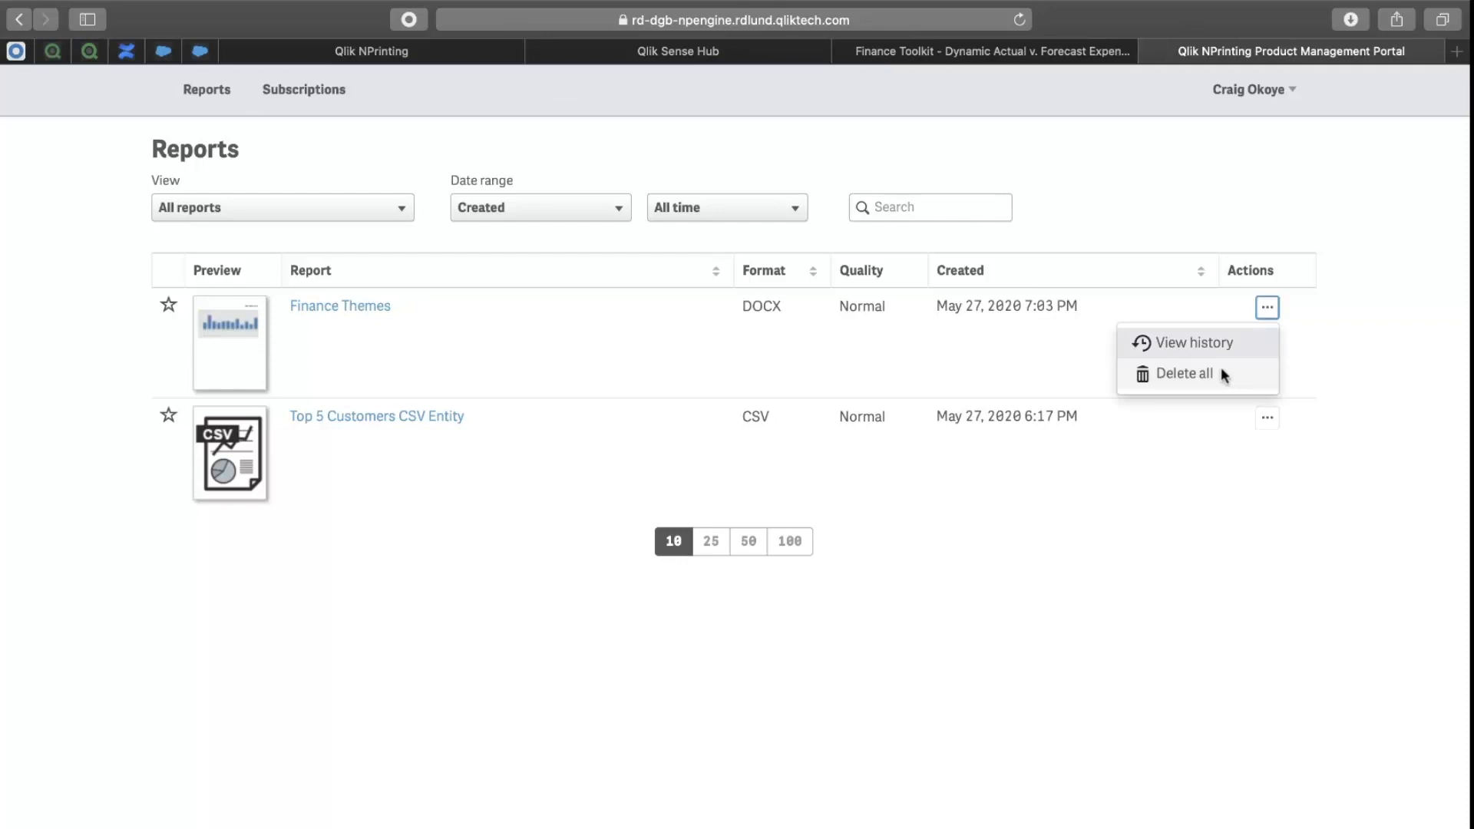
left_click(1195, 342)
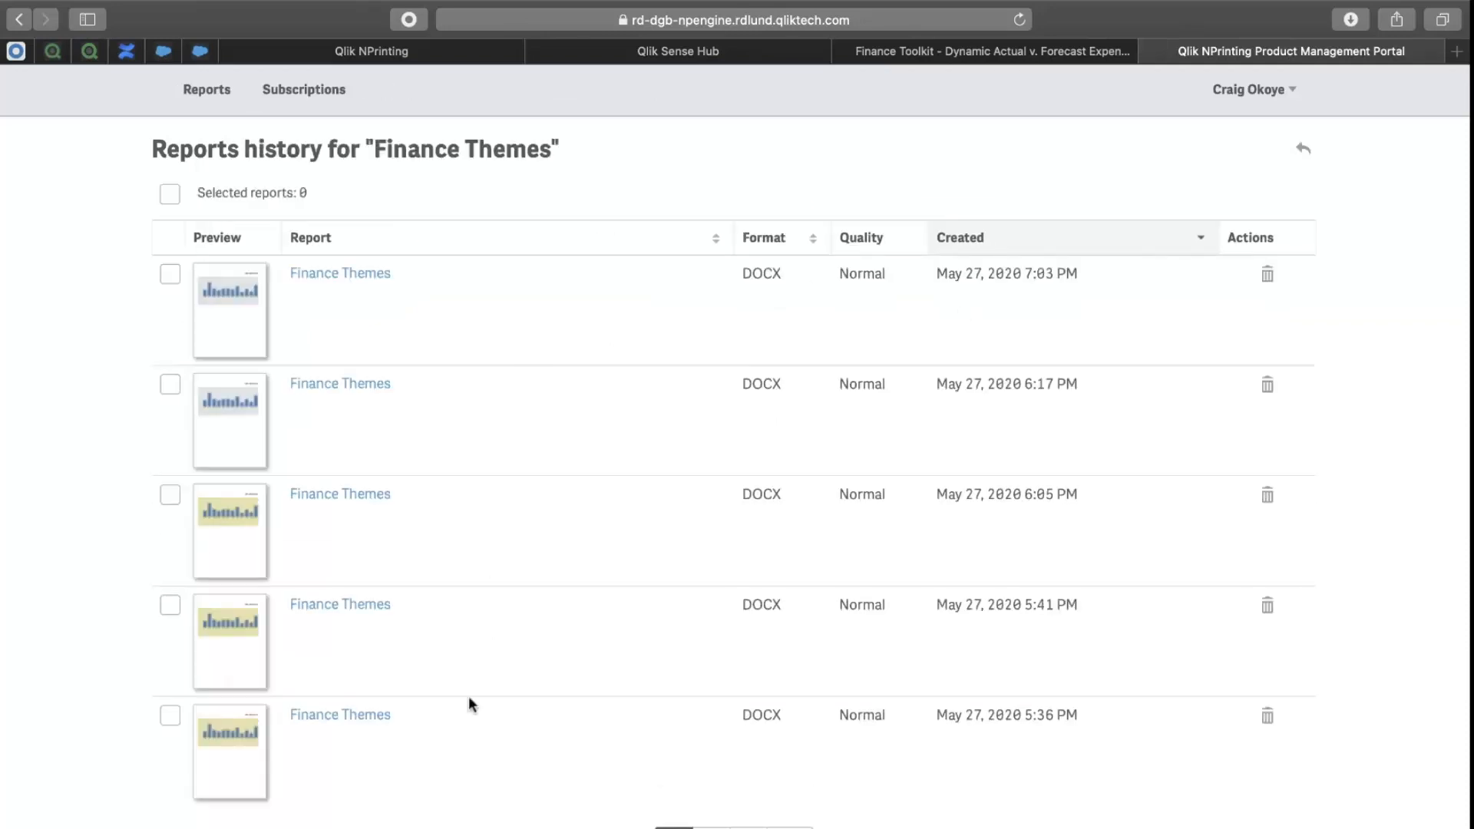
mouse_move(233, 518)
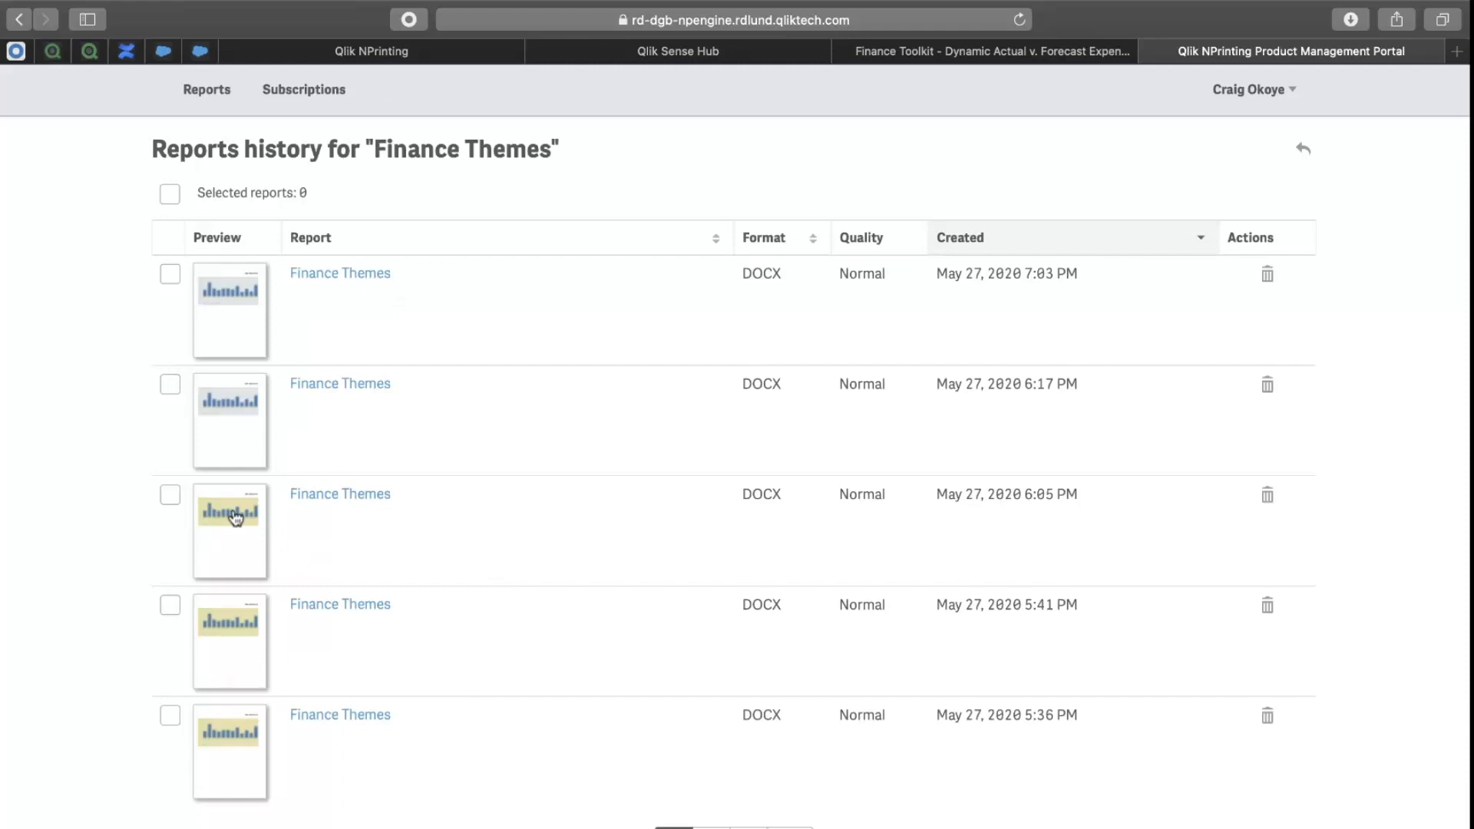
mouse_move(1236, 304)
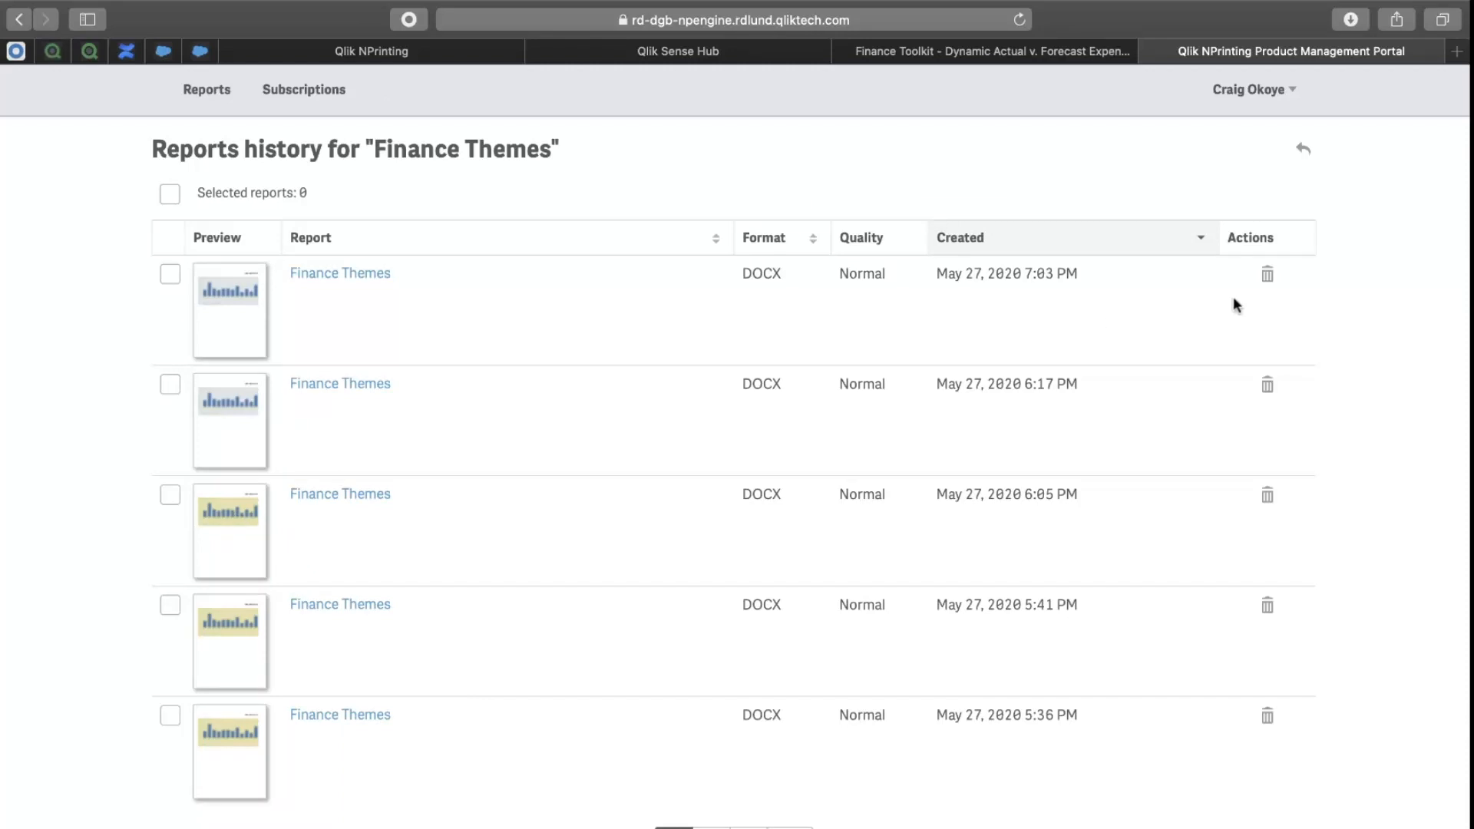
mouse_move(1267, 496)
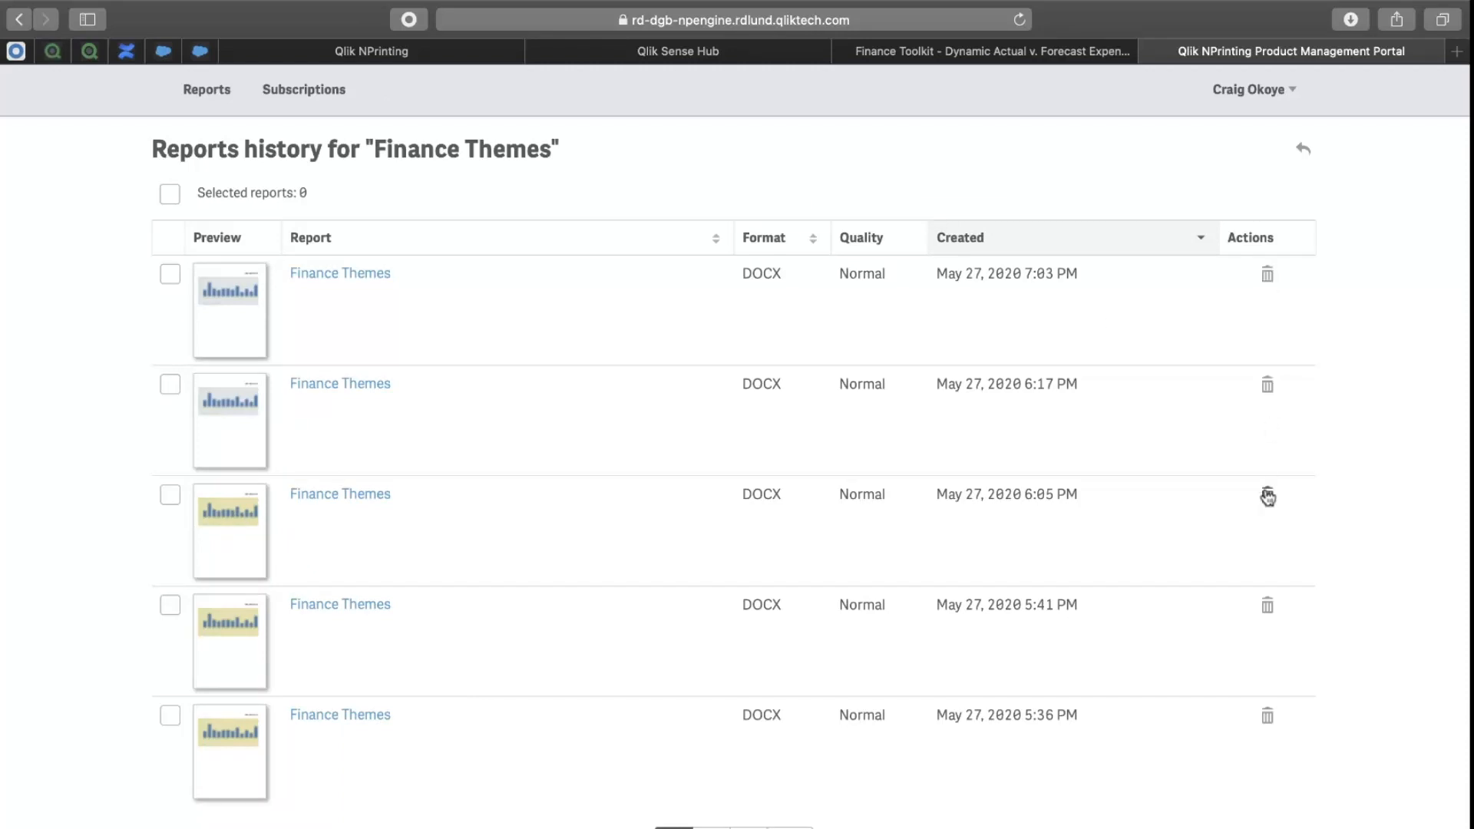
left_click(1267, 496)
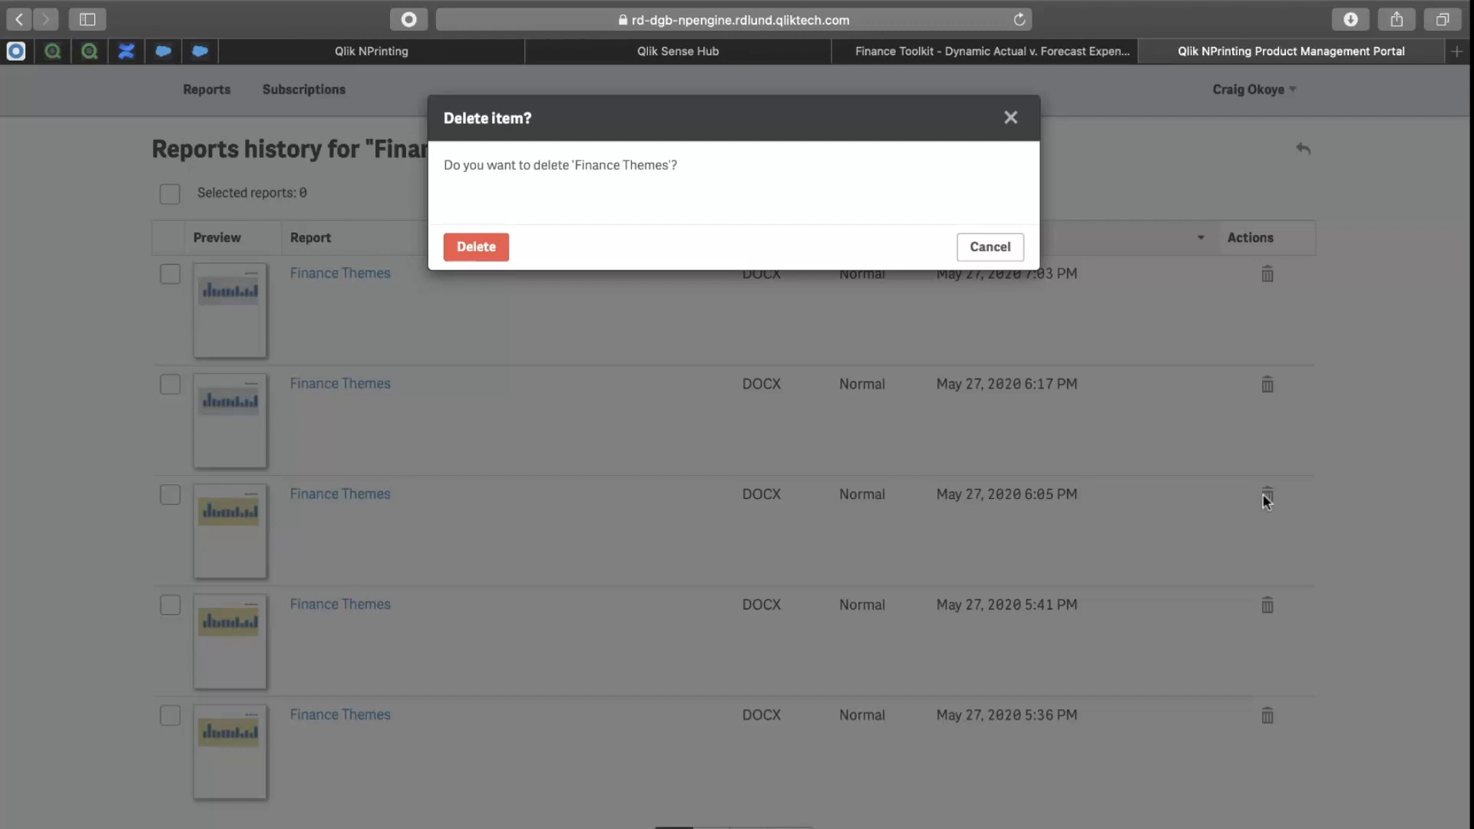
left_click(476, 246)
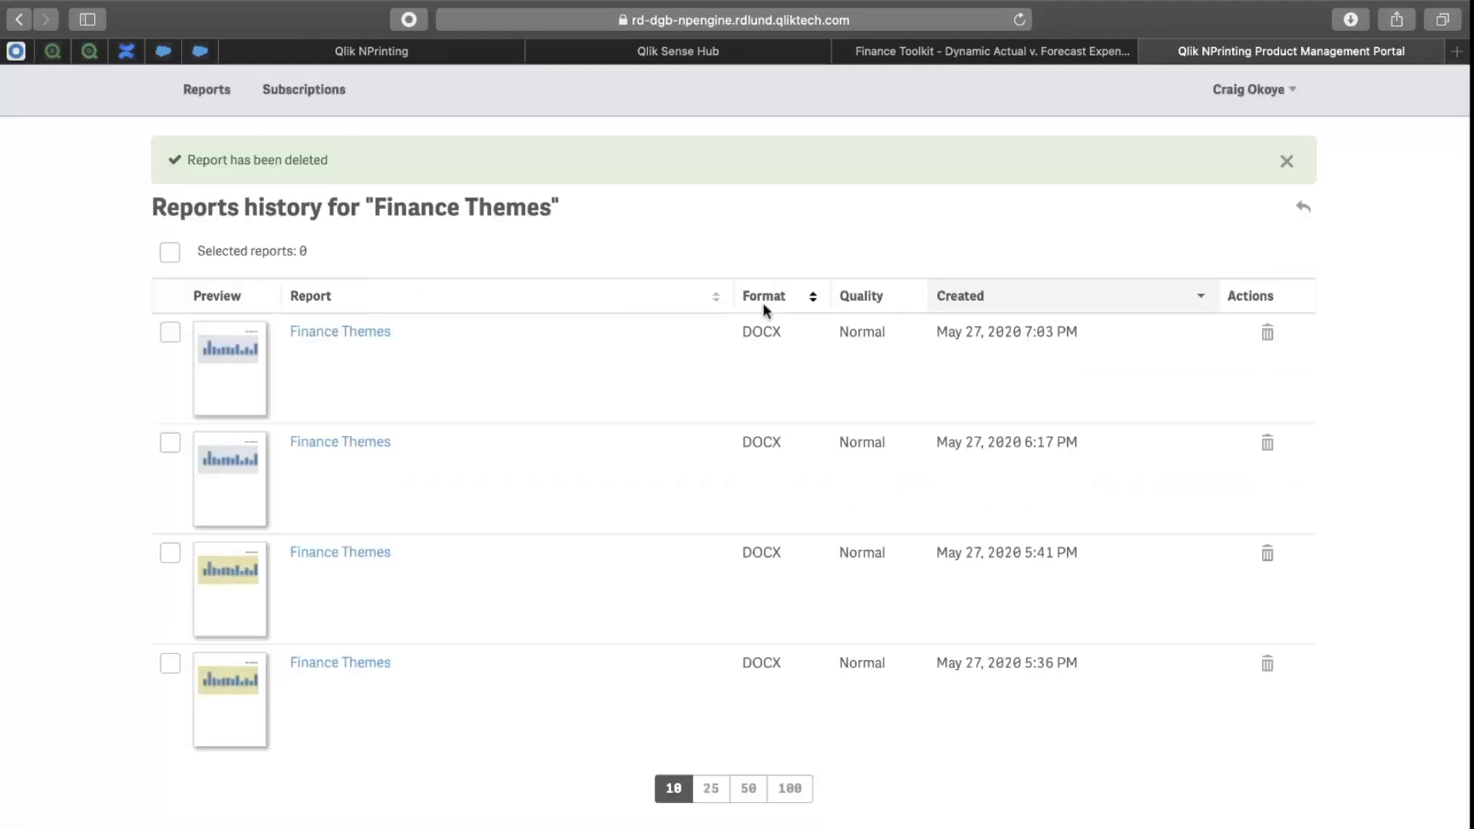